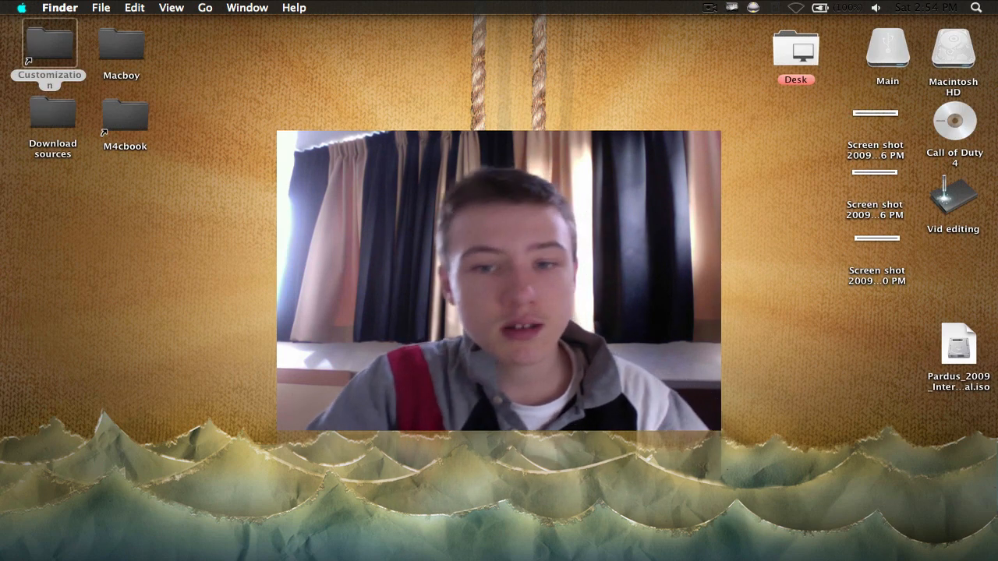
# Step: Check the Desk folder's information in Finder before switching tools
pyautogui.click(48, 45)
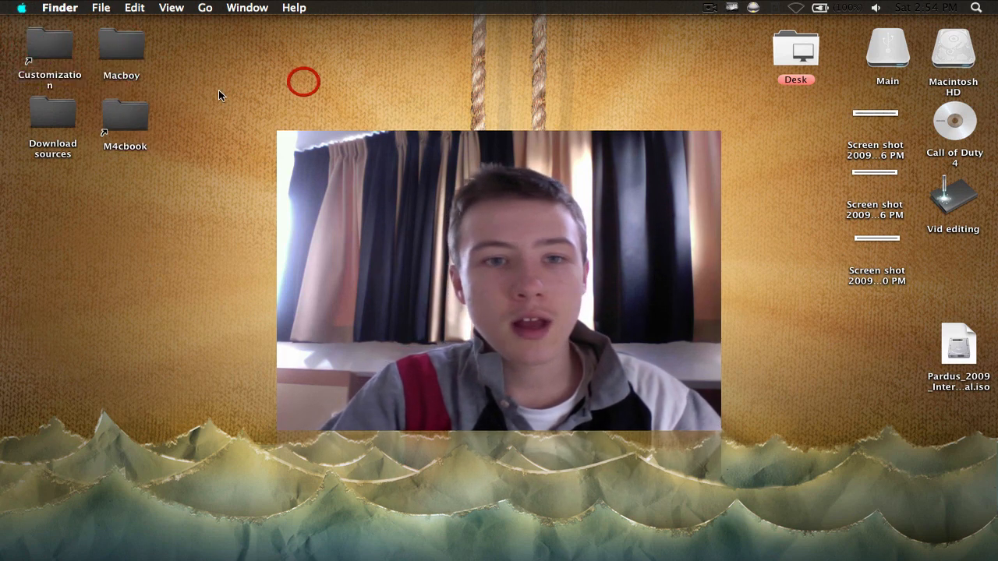
pyautogui.moveTo(212, 31)
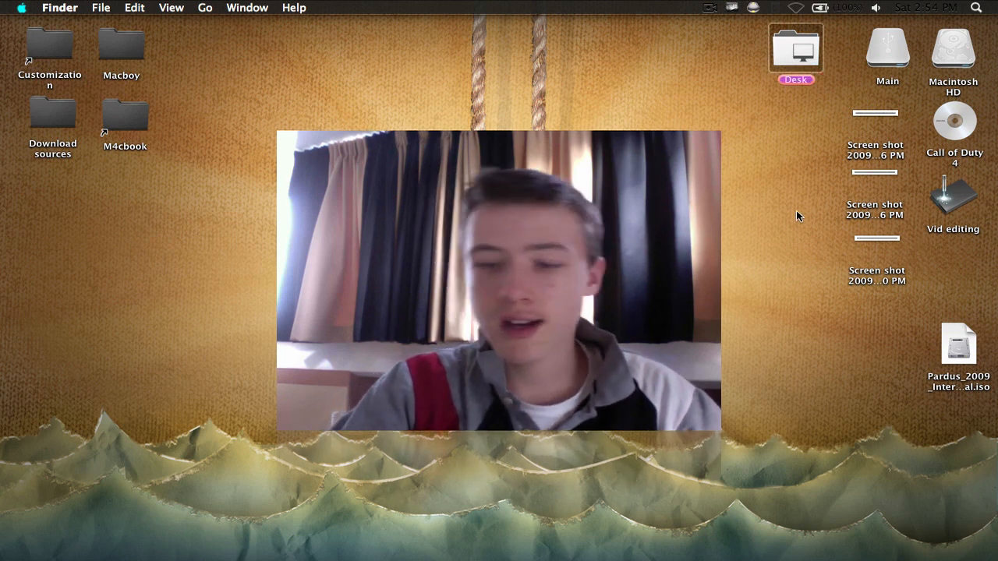
pyautogui.click(795, 50)
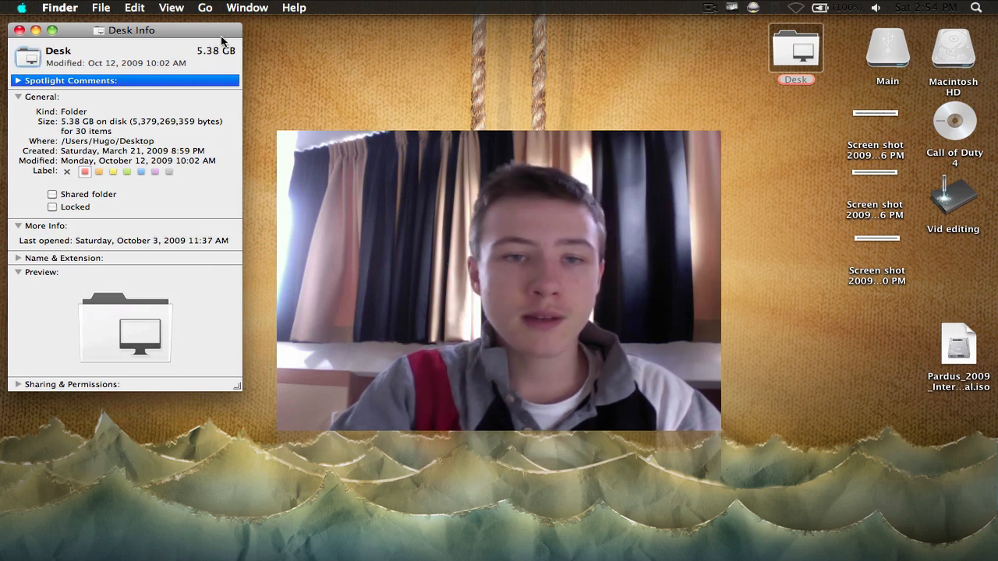
pyautogui.moveTo(131, 29); pyautogui.dragTo(478, 72)
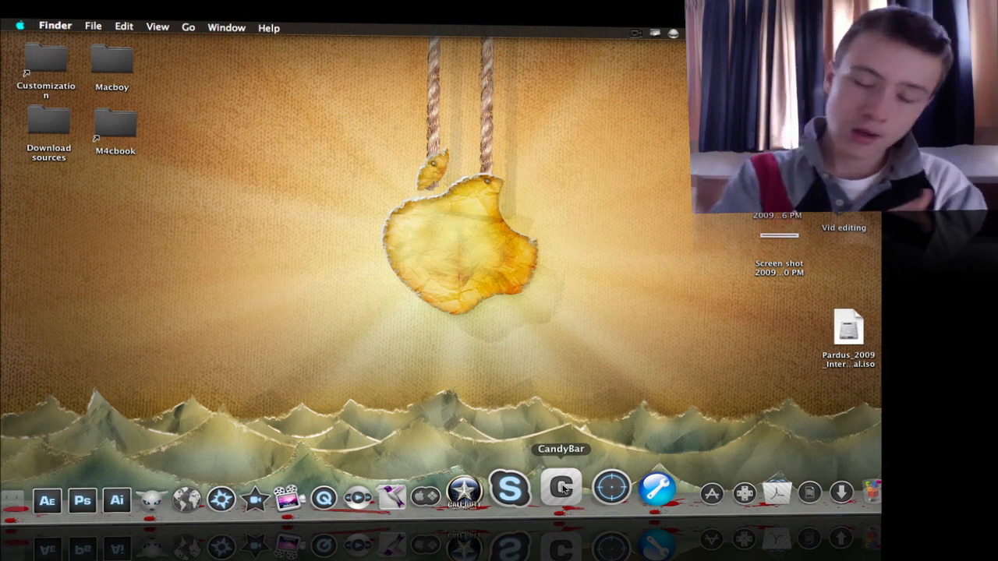
# Step: Launch CandyBar and show the System Icons wells with the Pry Frente SE set available
pyautogui.click(561, 487)
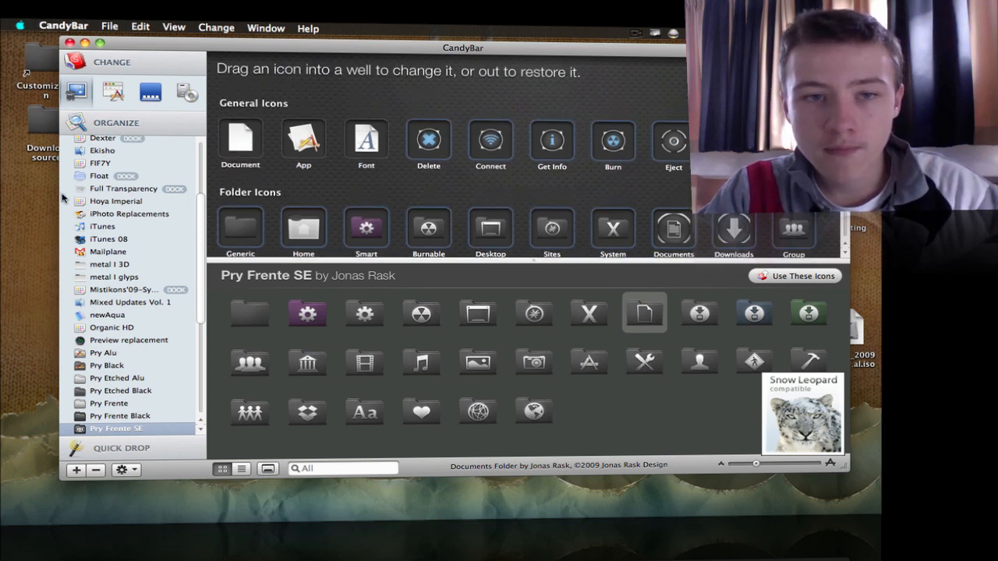
pyautogui.scroll(-3)
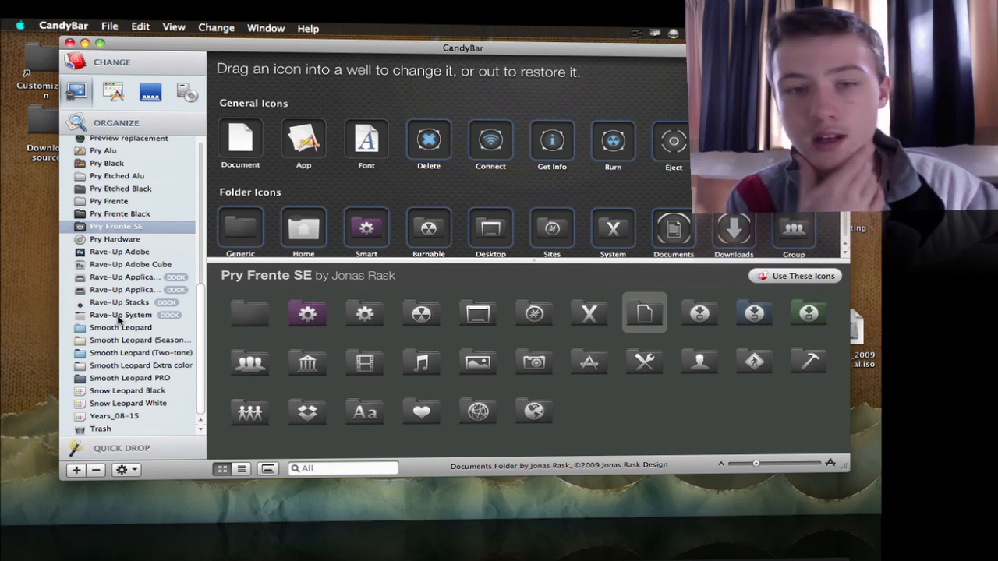
pyautogui.moveTo(19, 265)
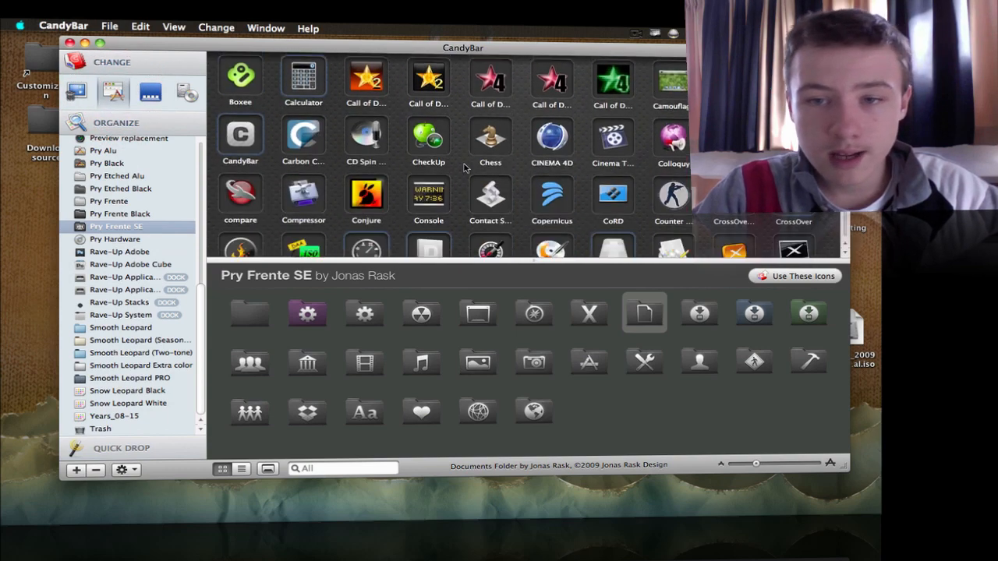
pyautogui.click(149, 90)
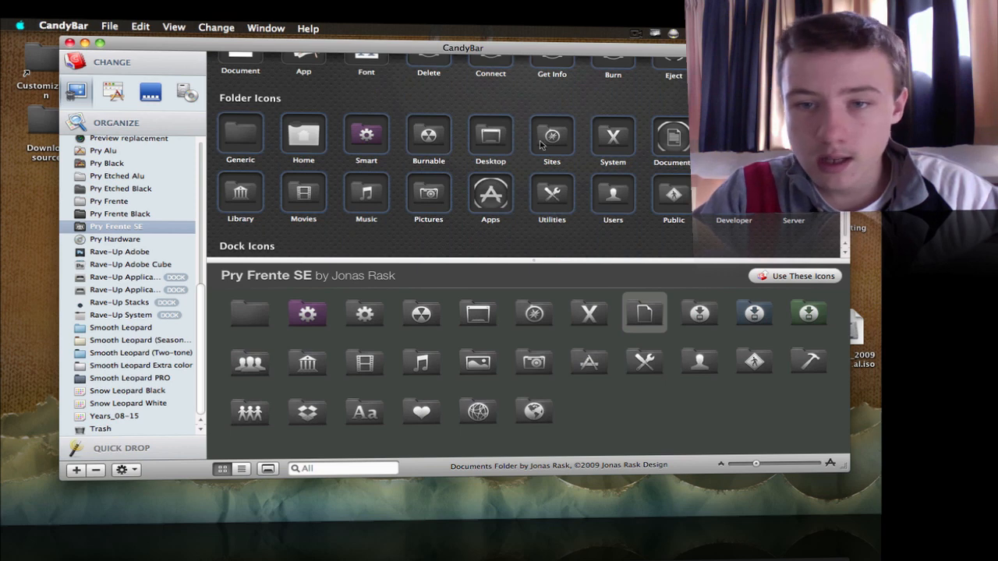
pyautogui.scroll(-3)
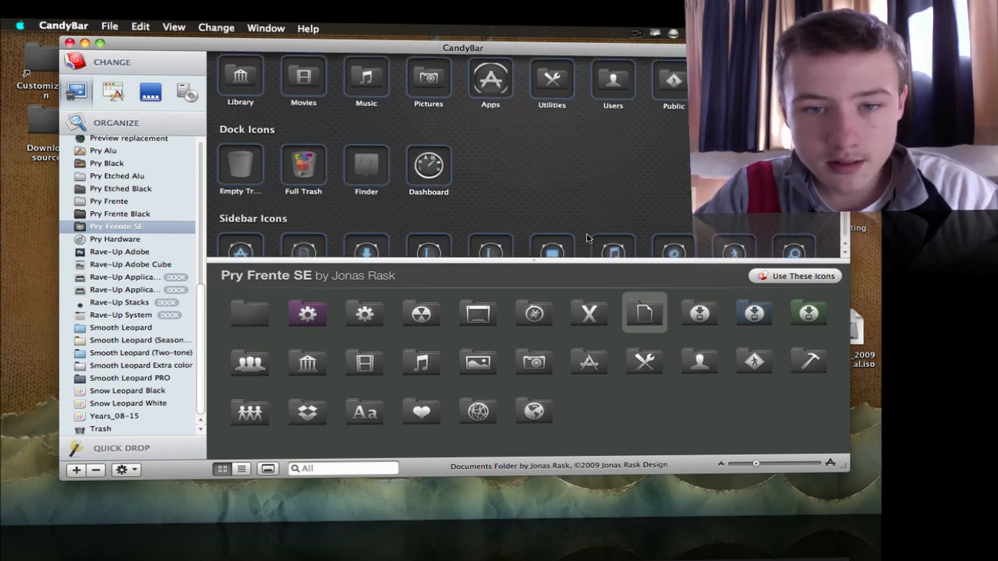
pyautogui.moveTo(399, 168)
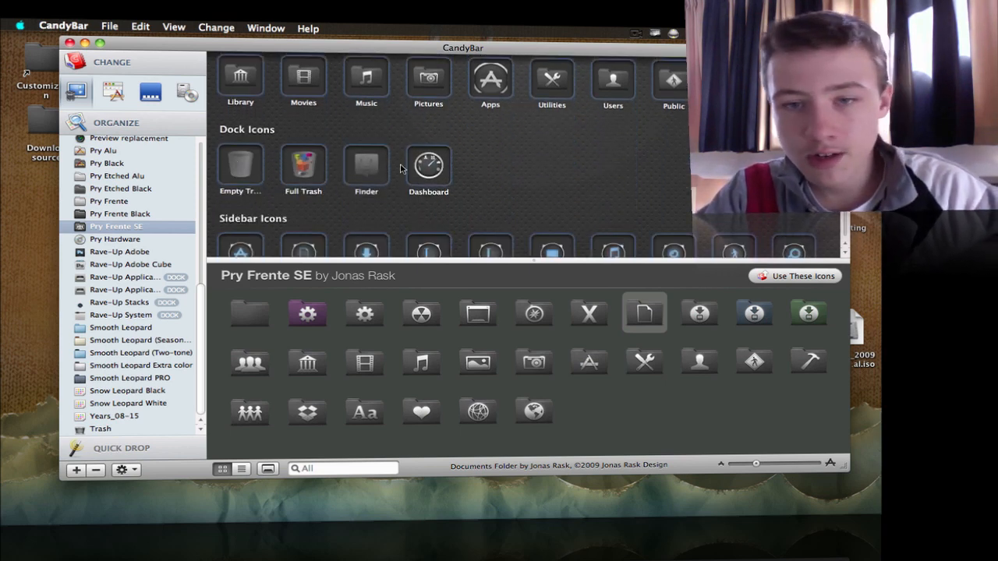
pyautogui.scroll(-3)
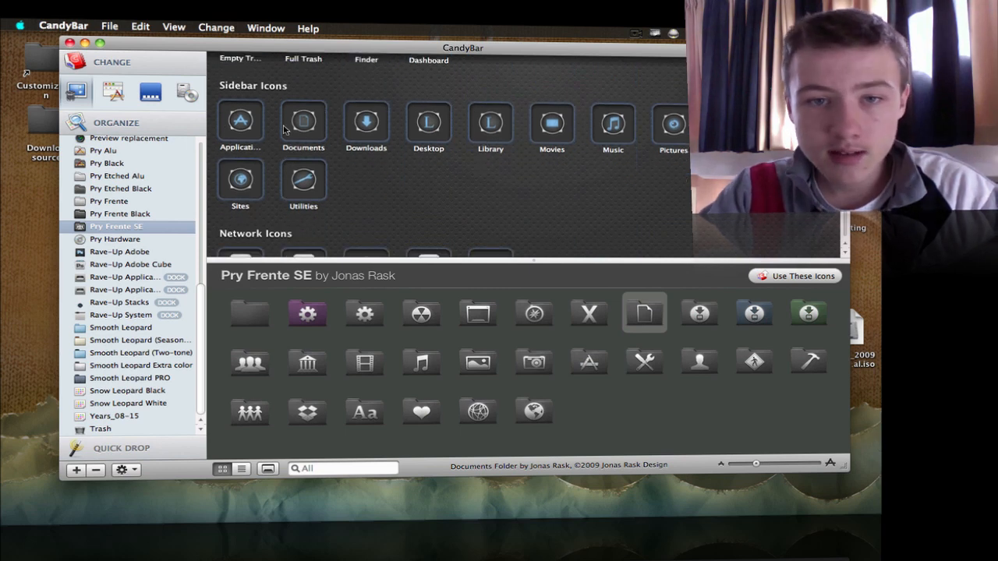
pyautogui.scroll(-3)
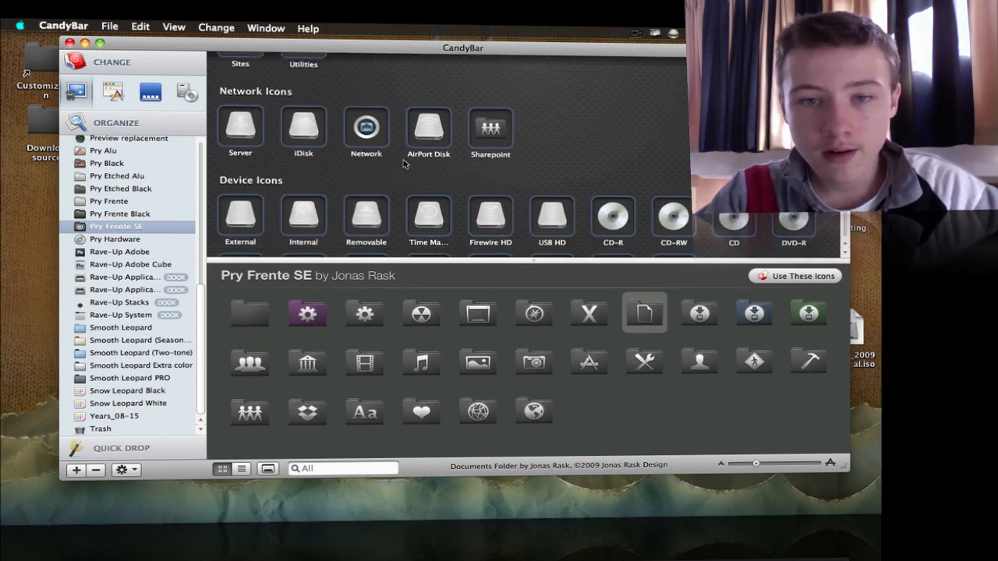
pyautogui.scroll(-3)
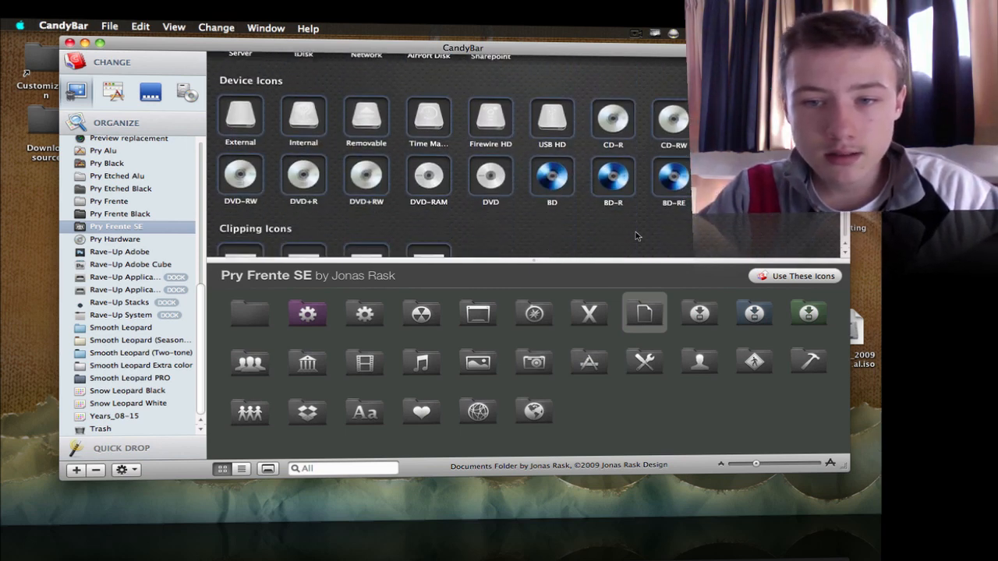
pyautogui.scroll(-3)
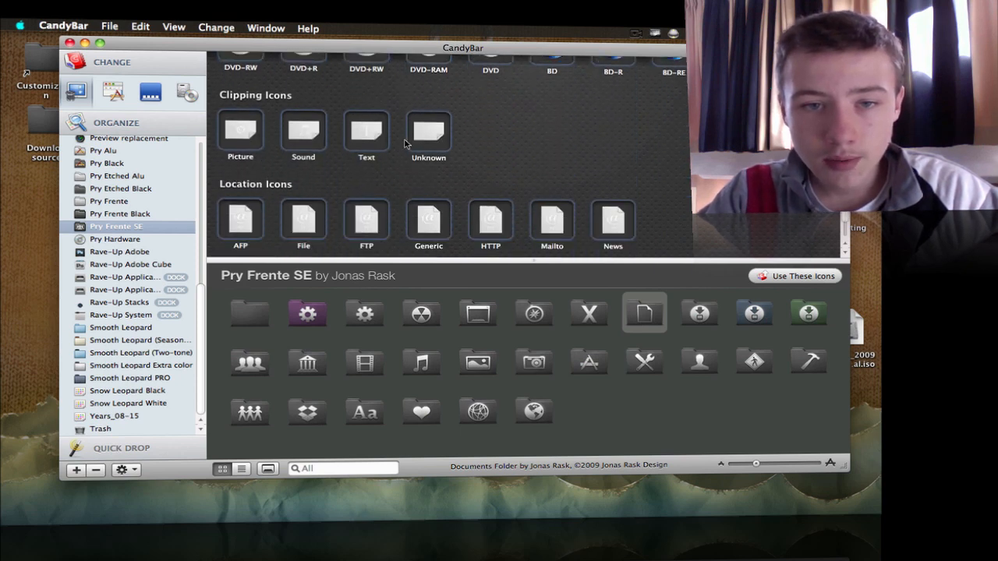
pyautogui.scroll(-3)
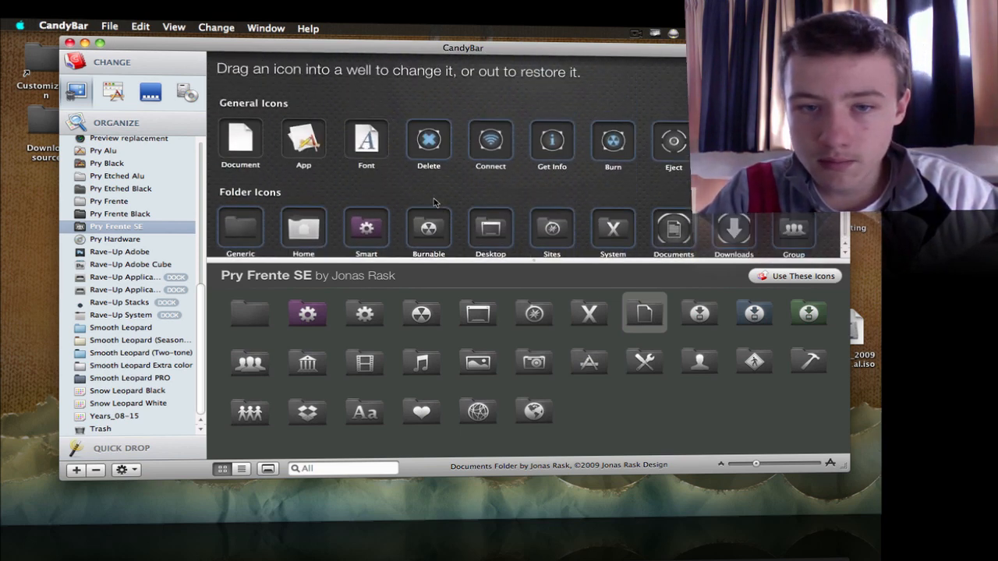
pyautogui.moveTo(382, 115)
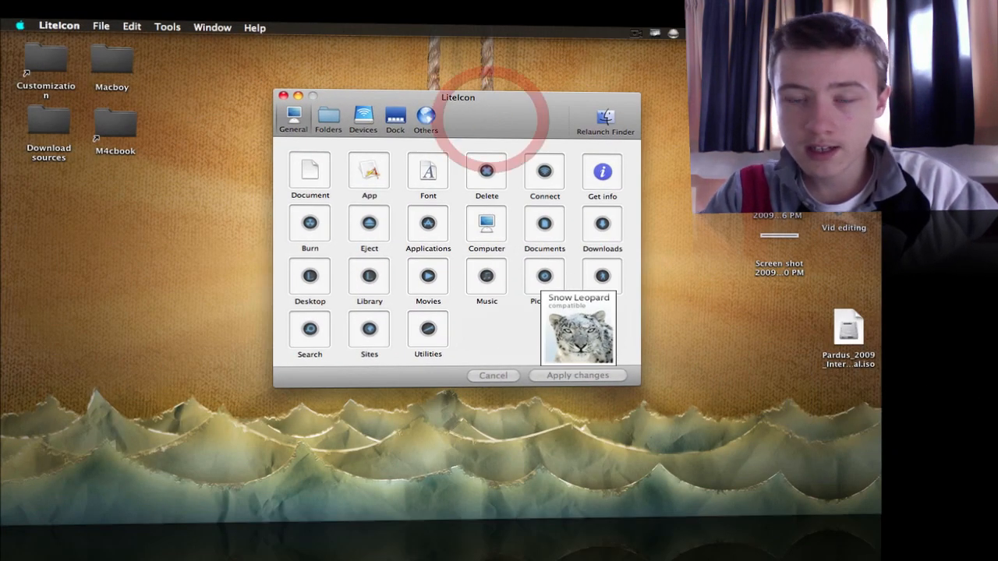
pyautogui.click(328, 117)
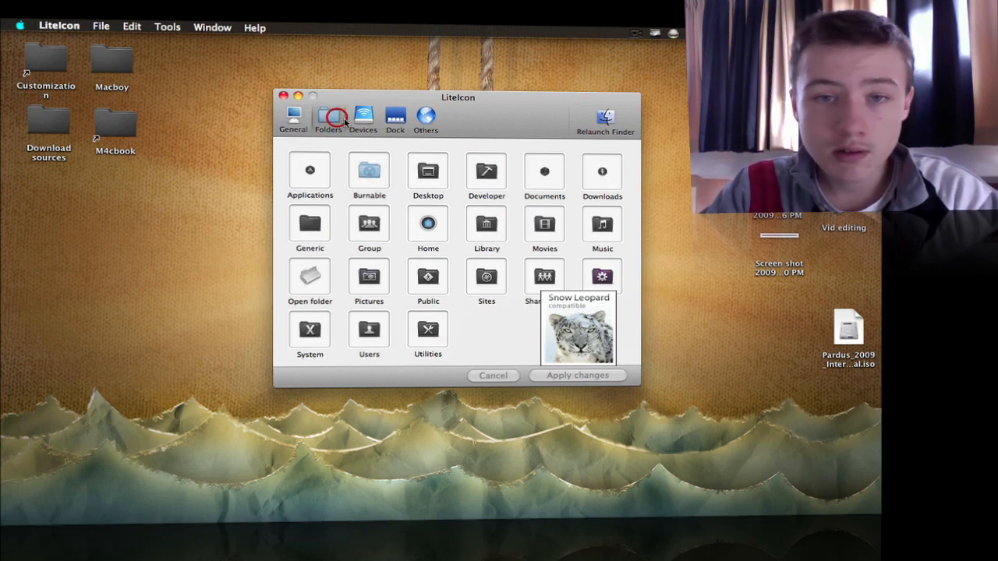
pyautogui.click(425, 117)
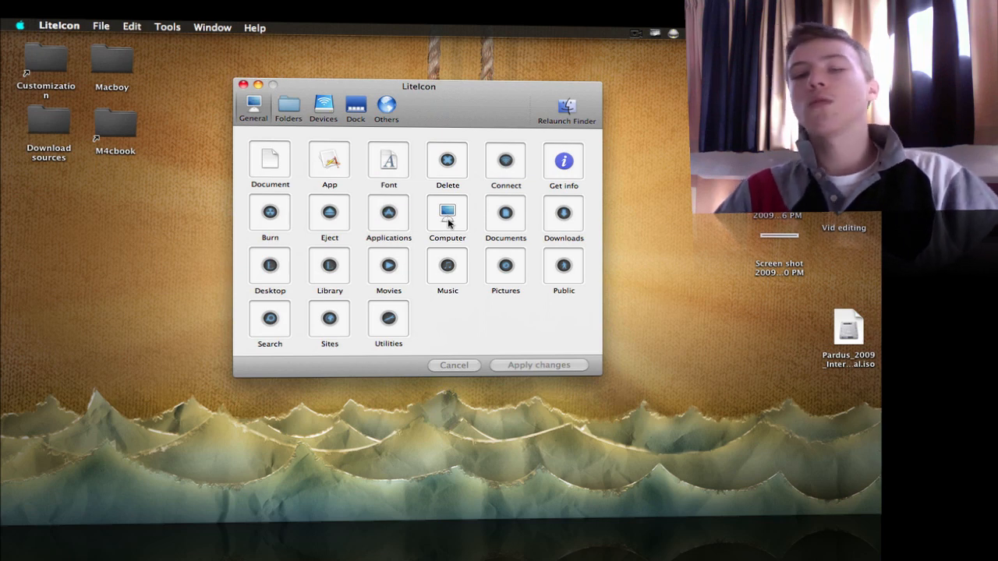
pyautogui.moveTo(418, 86); pyautogui.dragTo(343, 118)
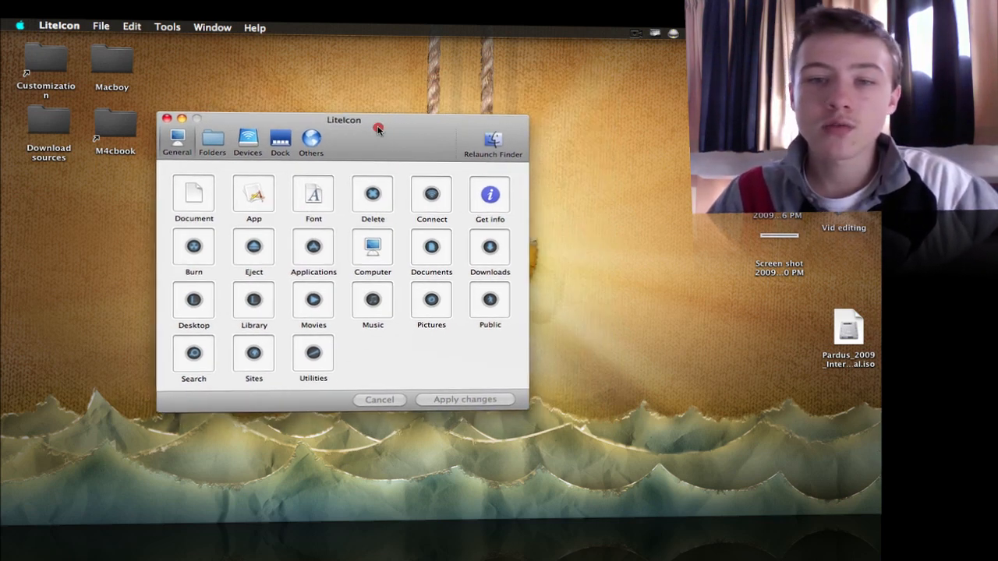
pyautogui.moveTo(343, 119); pyautogui.dragTo(418, 92)
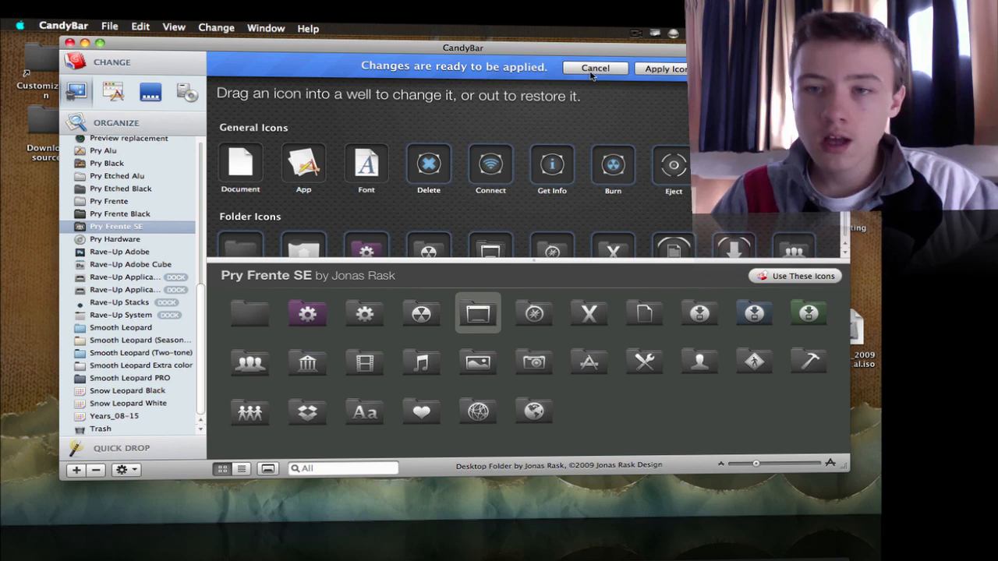
# Step: Cancel the pending Desktop folder icon change, leaving the system icons untouched
pyautogui.click(596, 68)
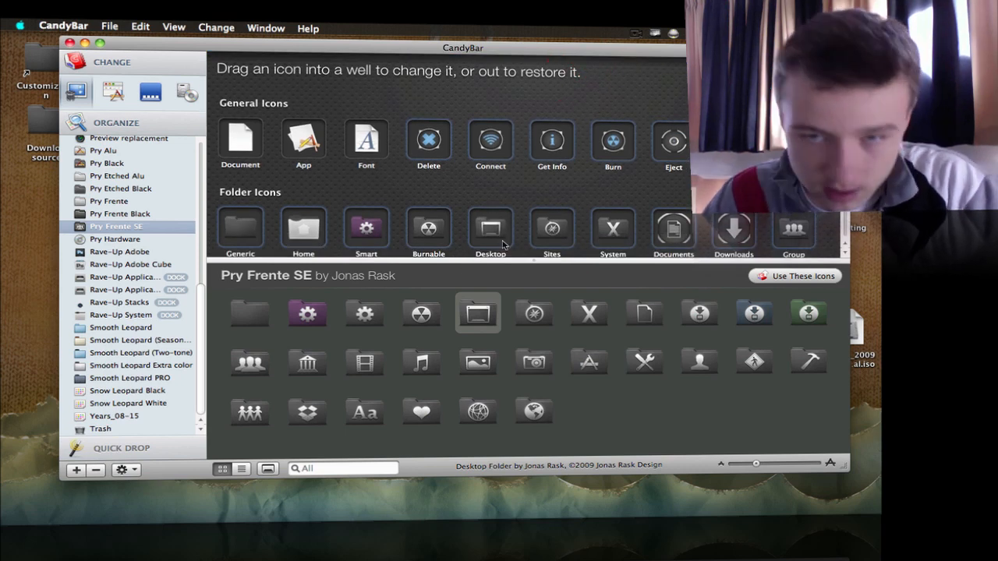
pyautogui.moveTo(751, 279)
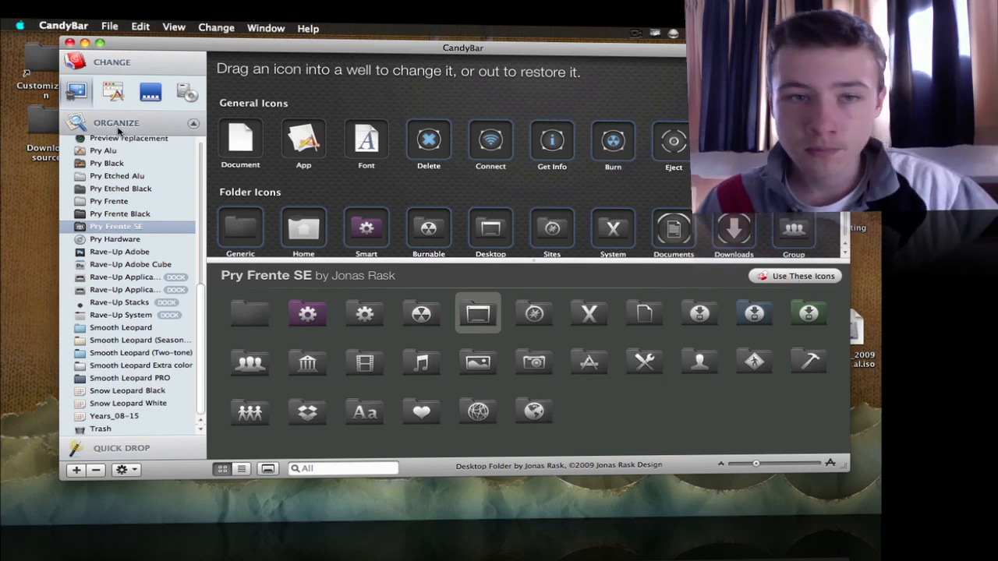
pyautogui.click(75, 92)
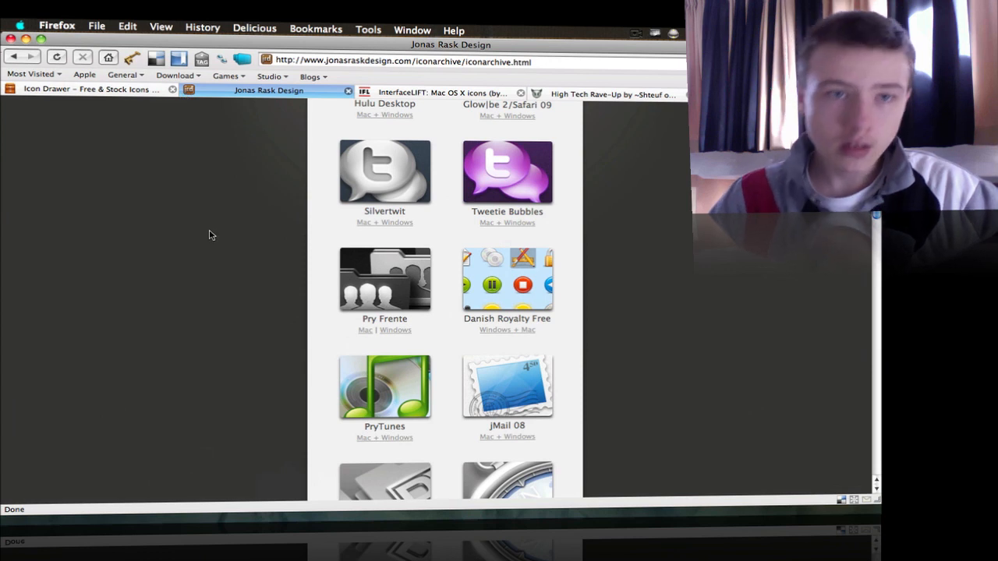
pyautogui.scroll(3)
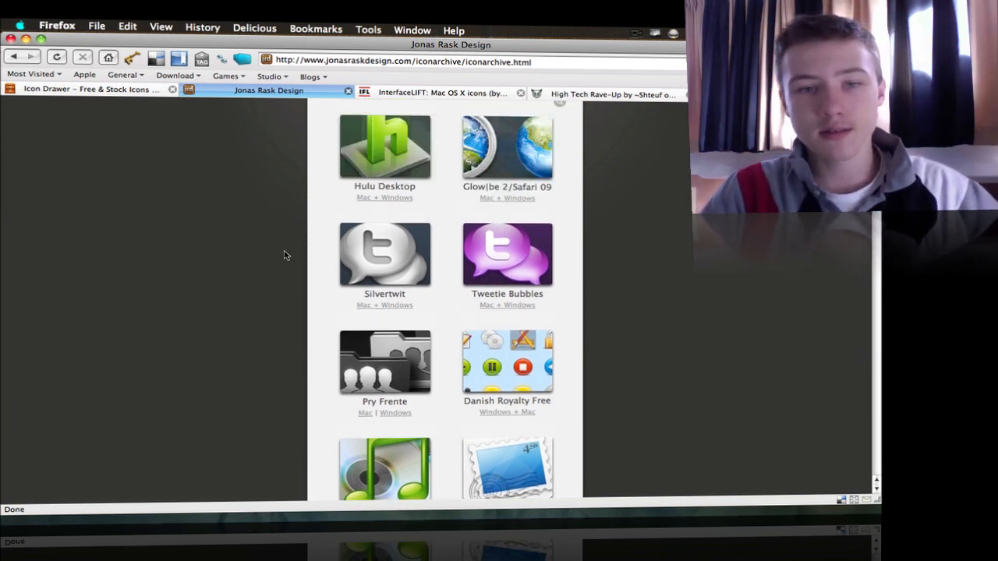
pyautogui.scroll(3)
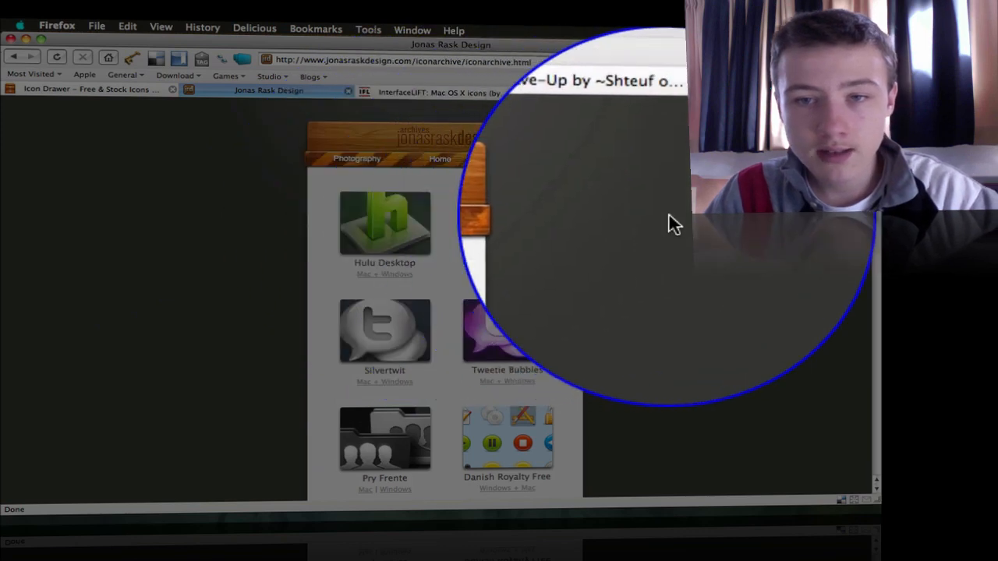
pyautogui.scroll(-3)
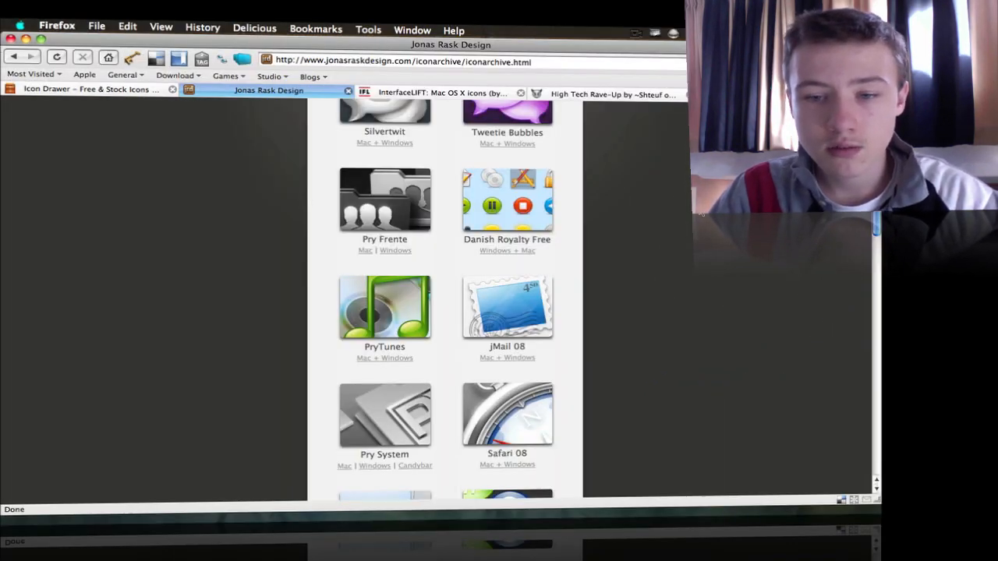
pyautogui.scroll(3)
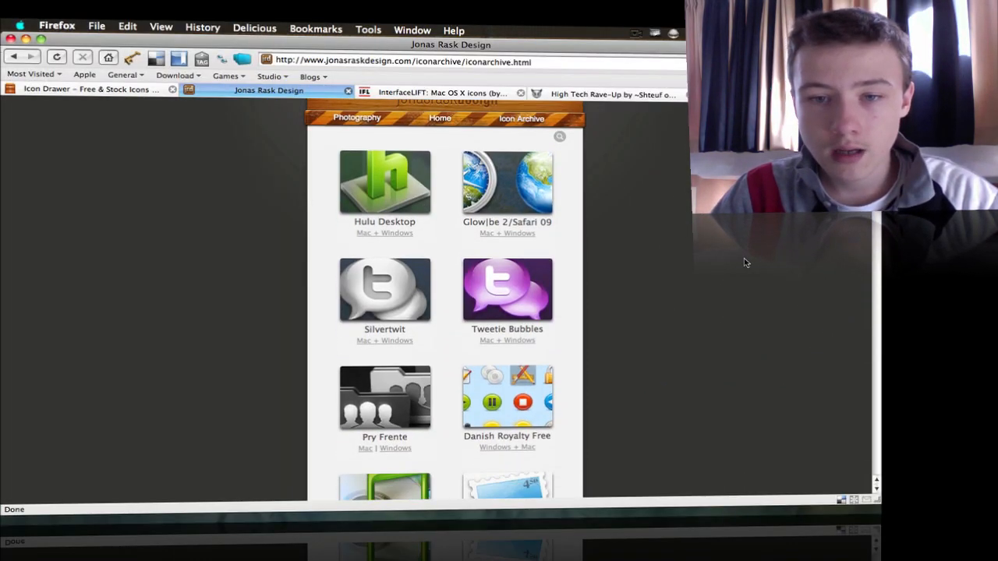
pyautogui.scroll(-3)
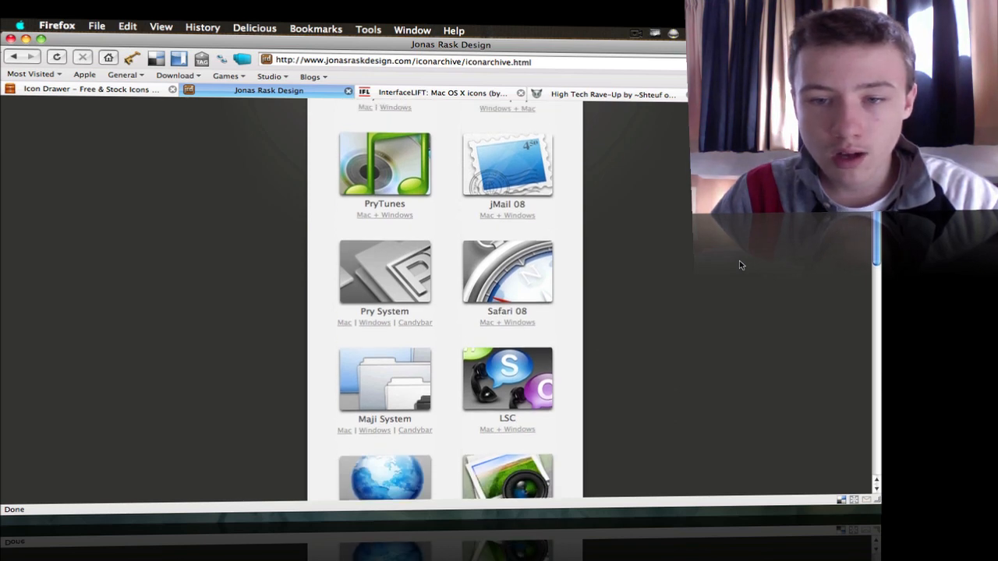
pyautogui.scroll(3)
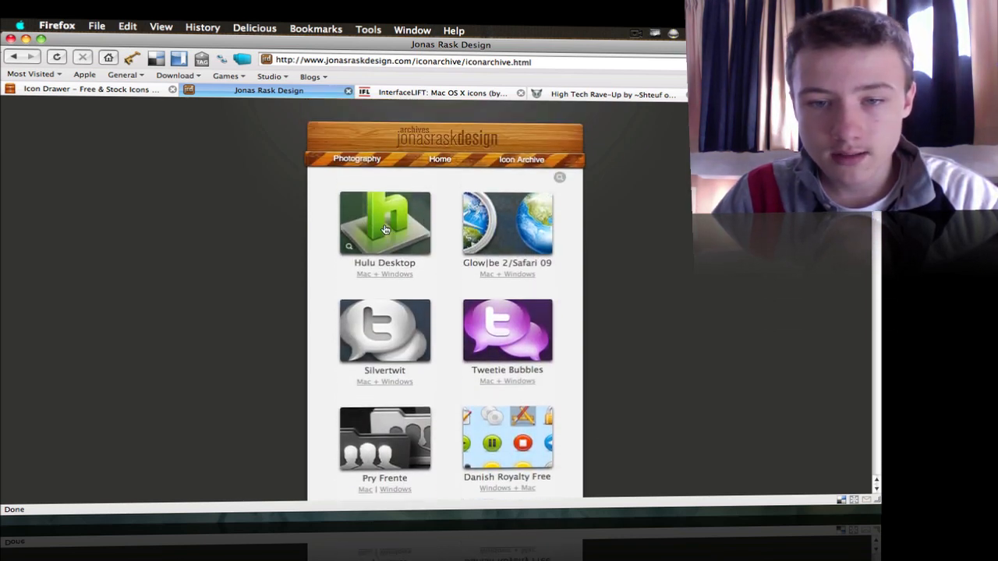
pyautogui.scroll(-3)
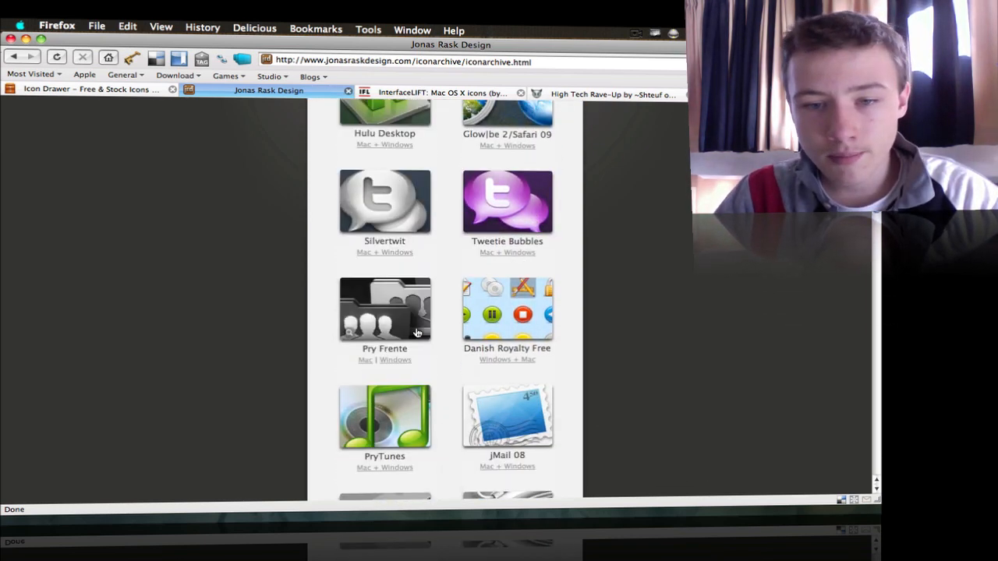
pyautogui.scroll(-3)
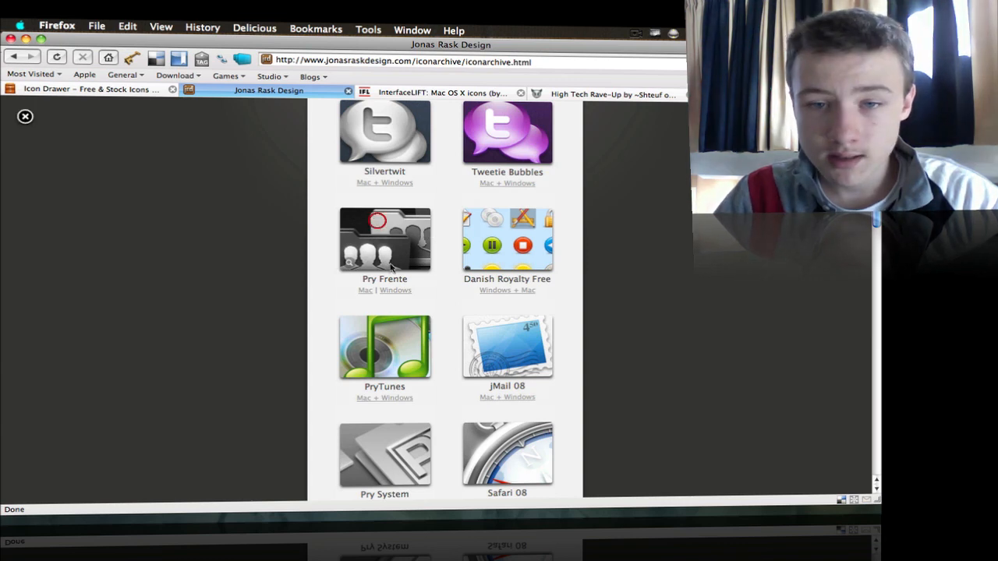
pyautogui.scroll(-3)
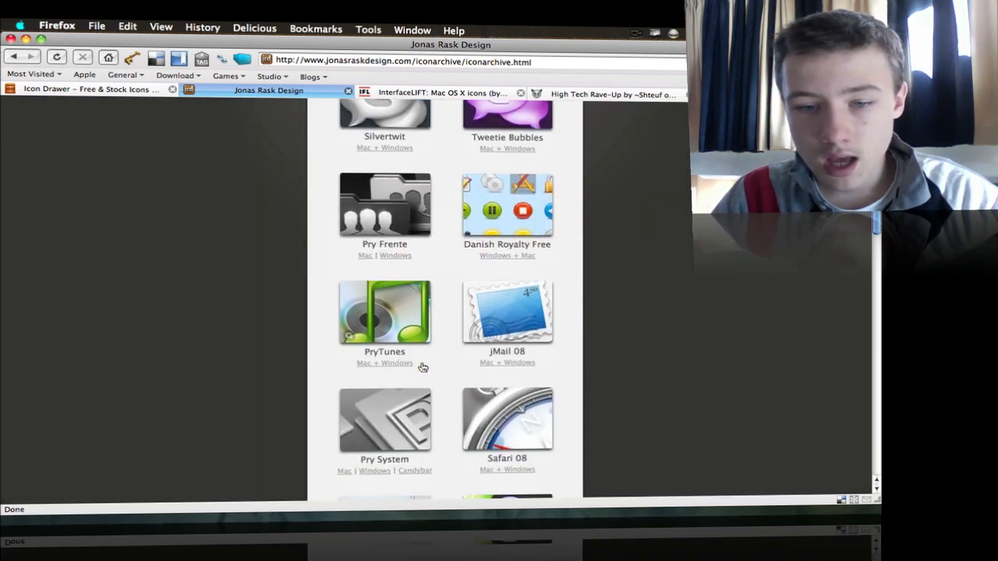
pyautogui.click(384, 203)
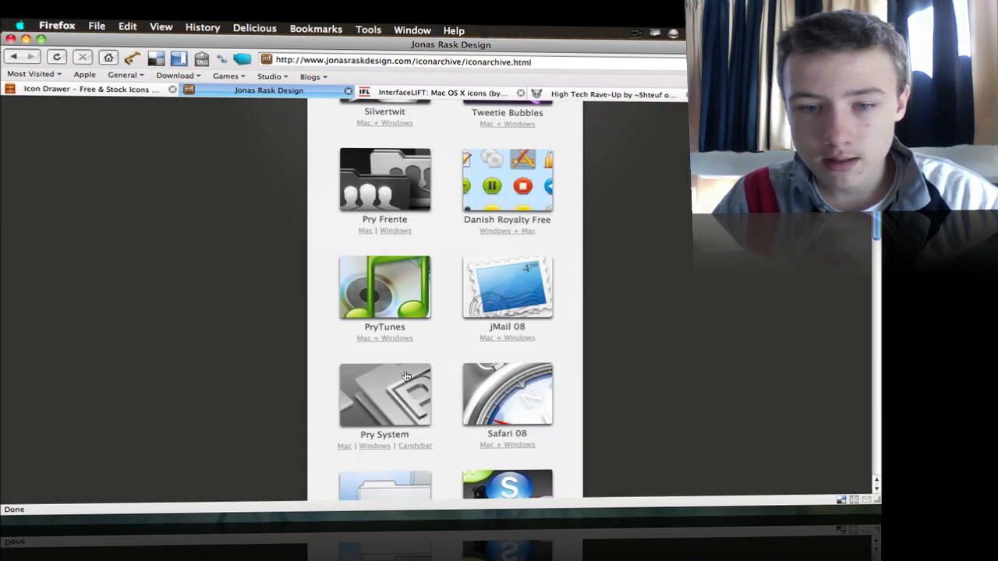
pyautogui.click(383, 396)
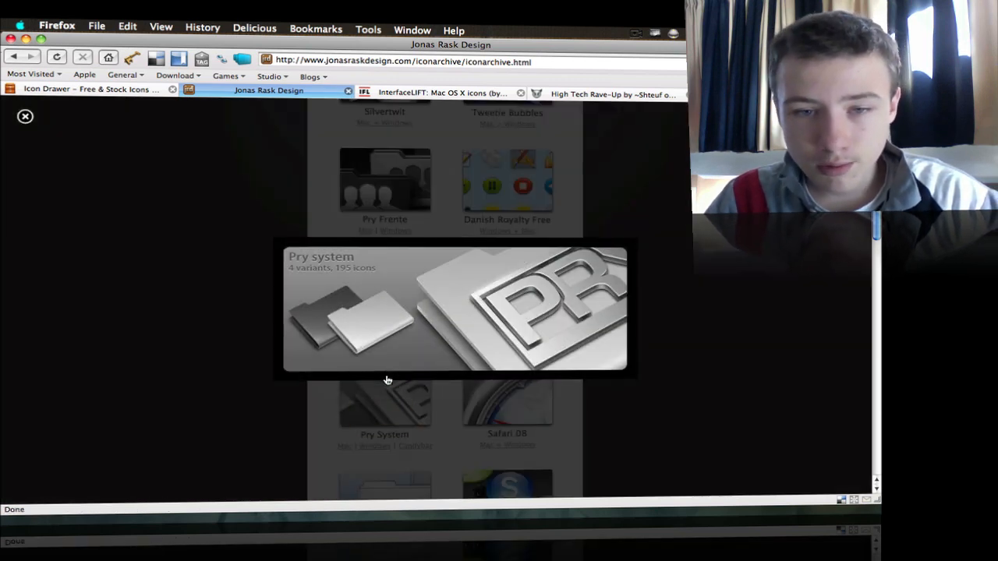
pyautogui.moveTo(418, 312)
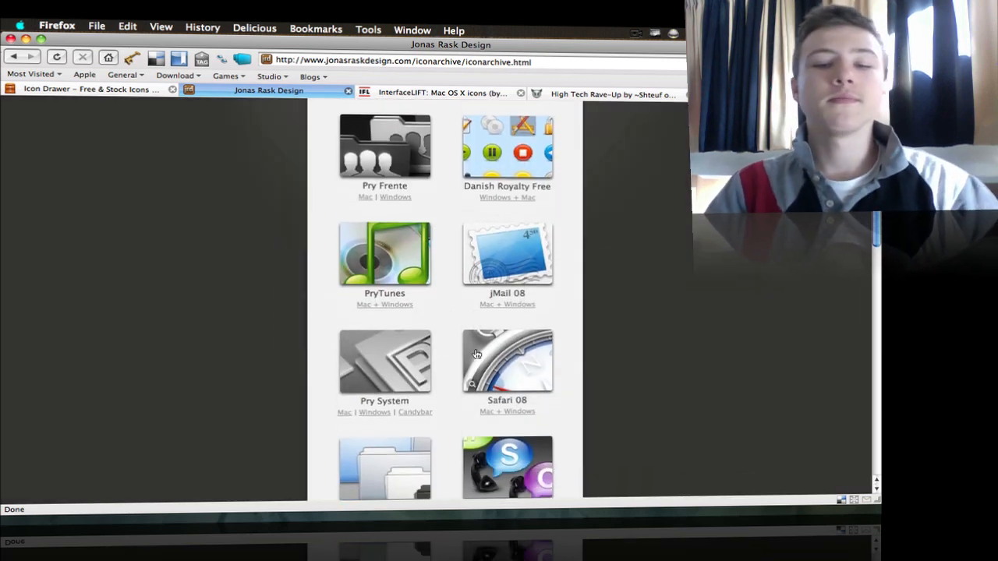
pyautogui.scroll(3)
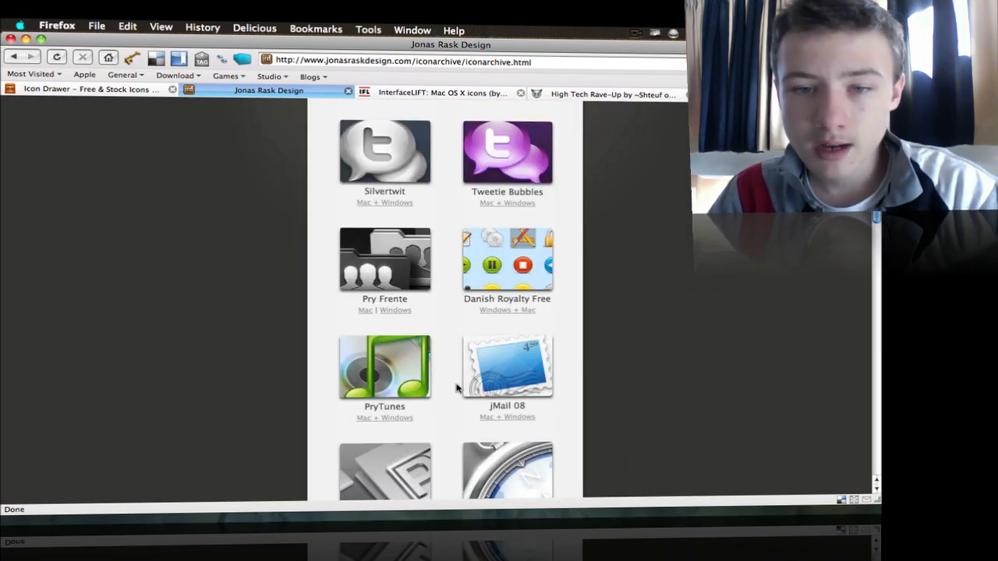
pyautogui.scroll(-3)
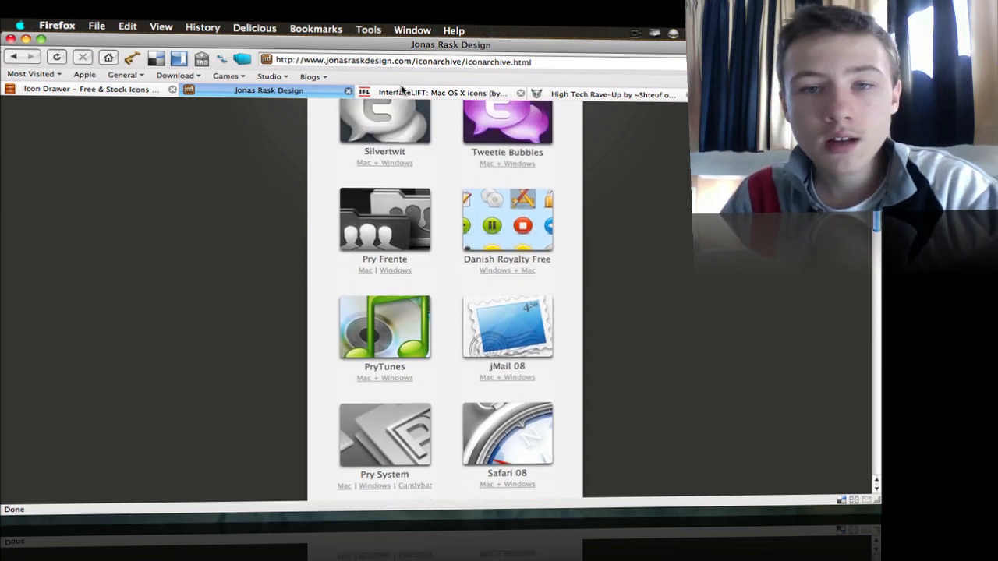
# Step: Scan InterfaceLIFT's highest-rated Mac OS X icon sets, then view High Tech Rave-Up on deviantART
pyautogui.click(436, 90)
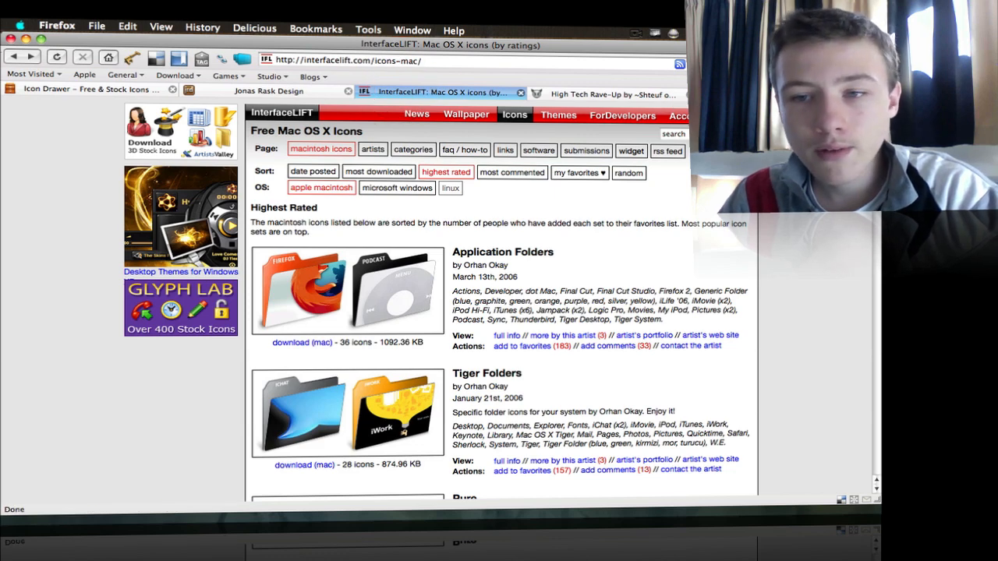
pyautogui.scroll(-3)
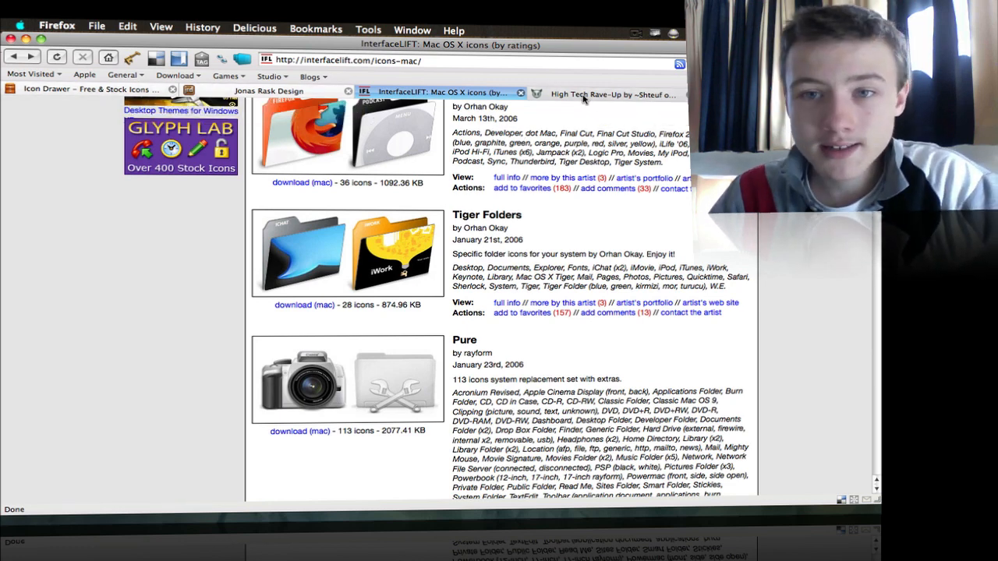
pyautogui.click(611, 93)
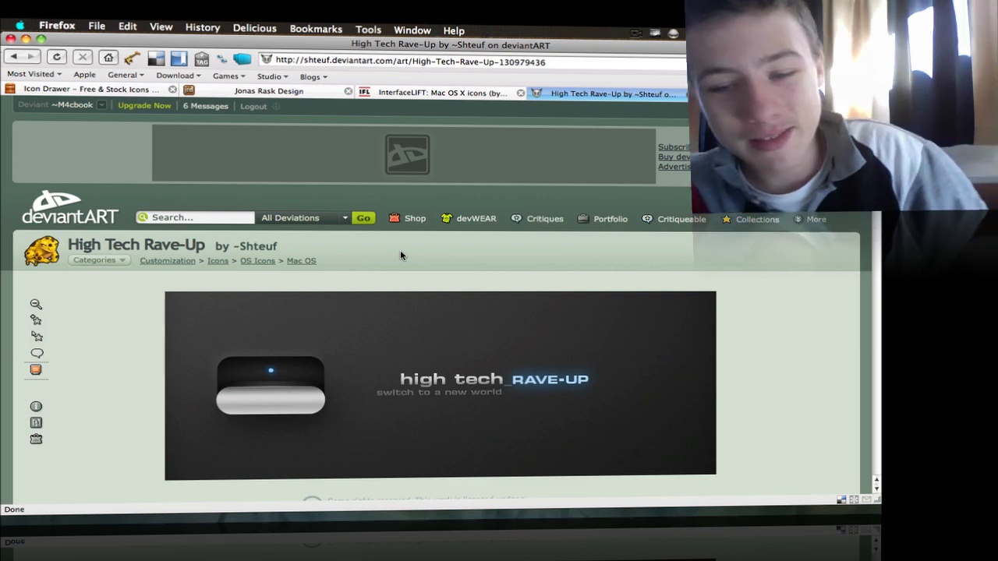
pyautogui.scroll(-3)
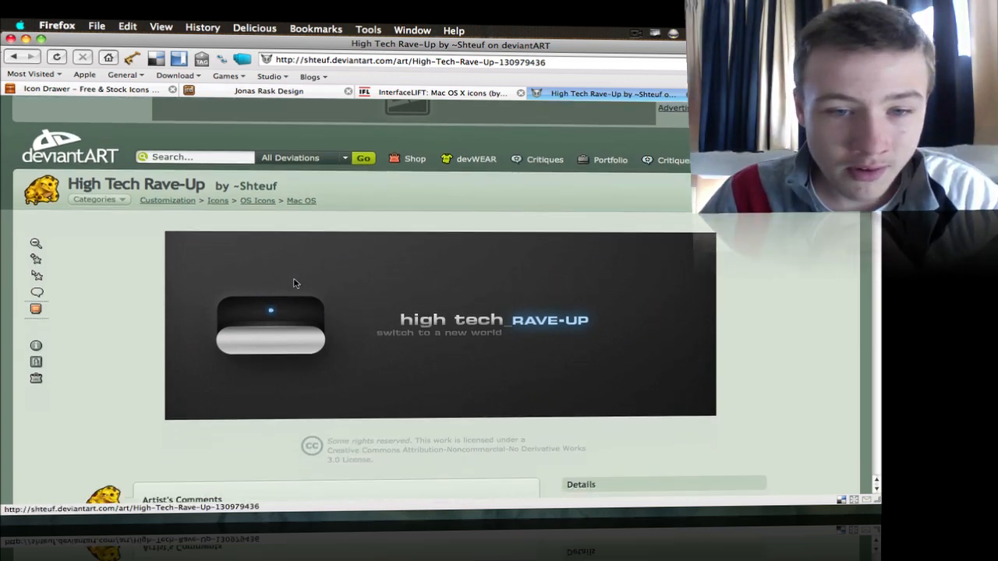
pyautogui.moveTo(562, 315)
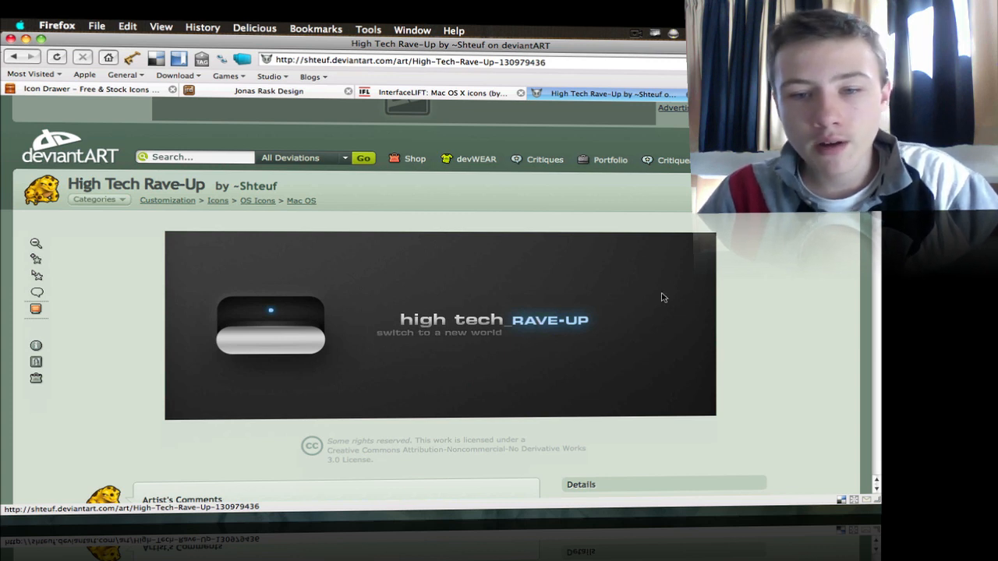
pyautogui.moveTo(69, 205)
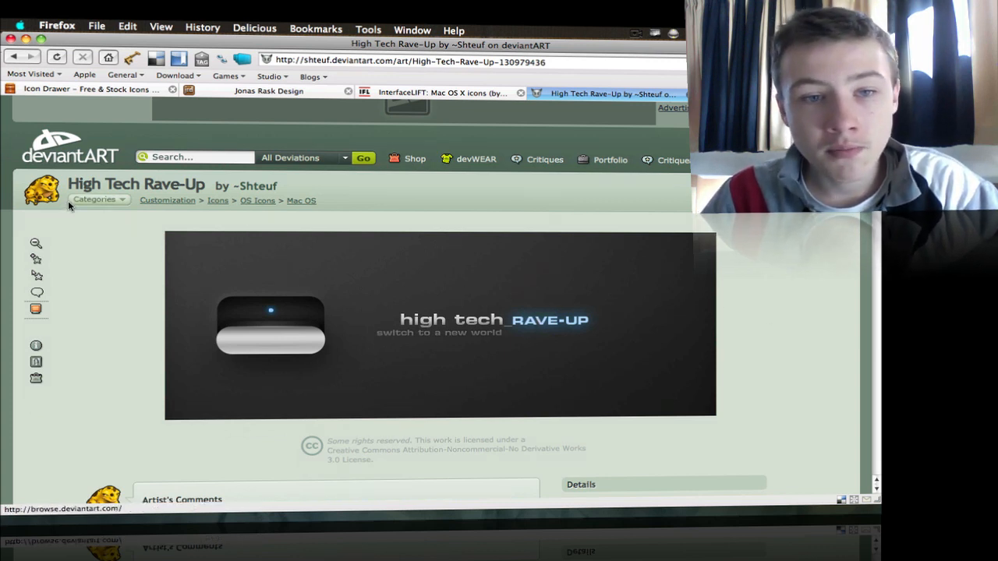
pyautogui.moveTo(453, 387)
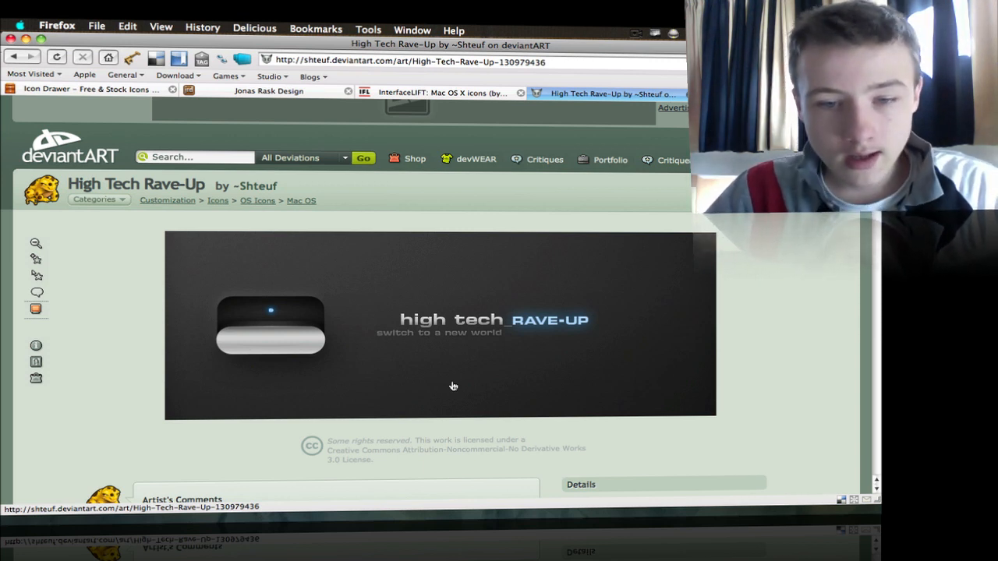
pyautogui.moveTo(439, 315)
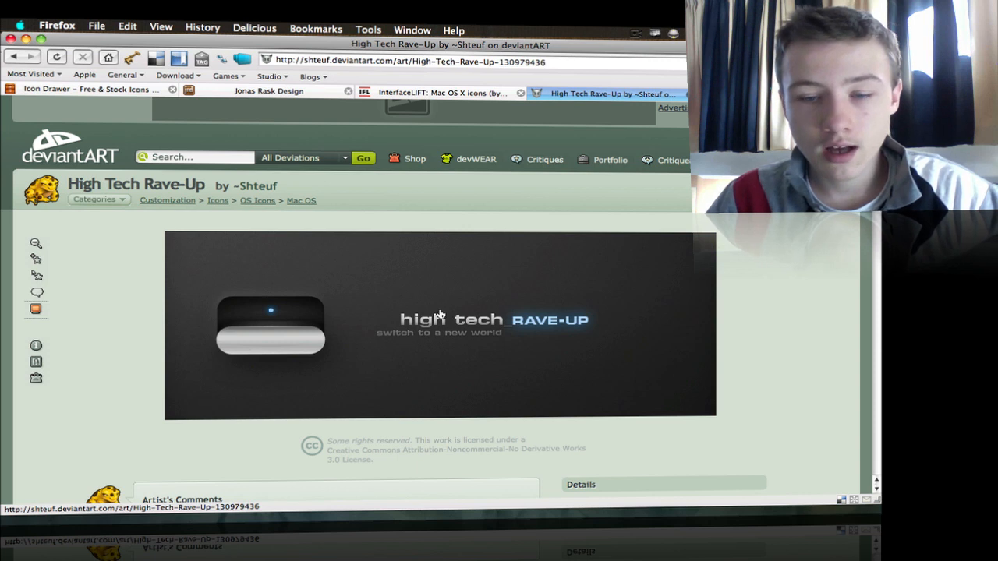
pyautogui.moveTo(443, 308)
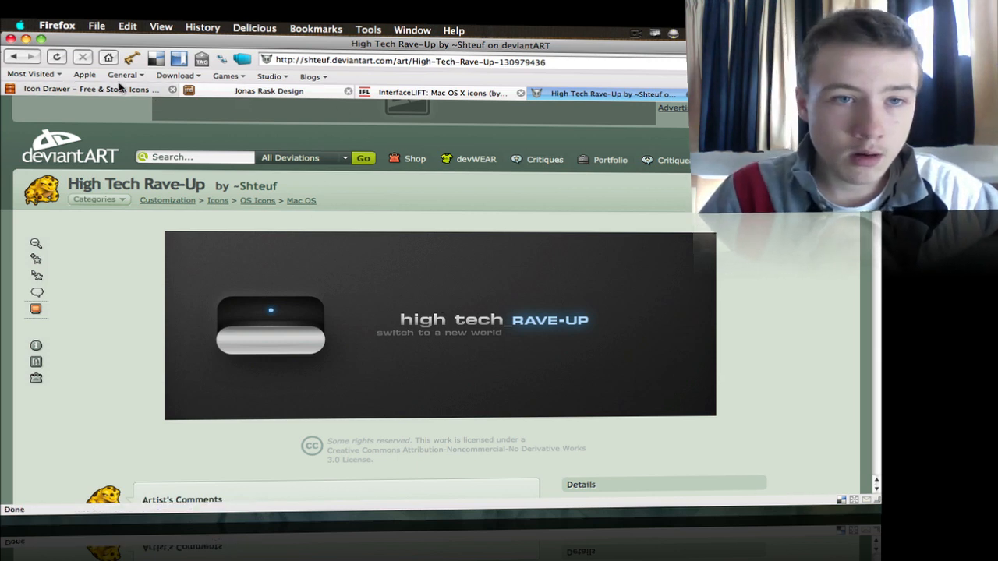
# Step: Browse Icon Drawer's free sets, including Classic Icons and Free Black&Blue Icons
pyautogui.click(86, 89)
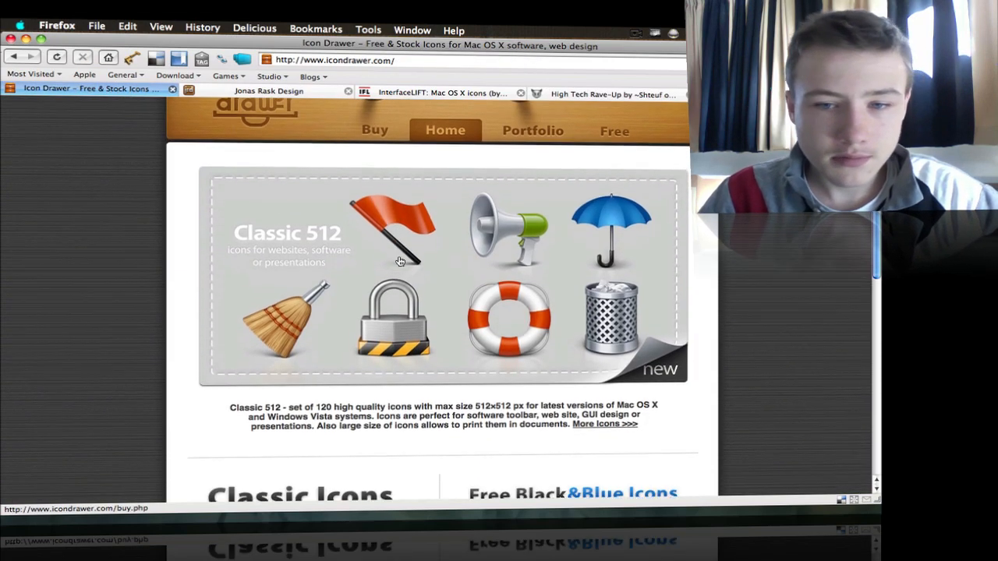
pyautogui.scroll(-3)
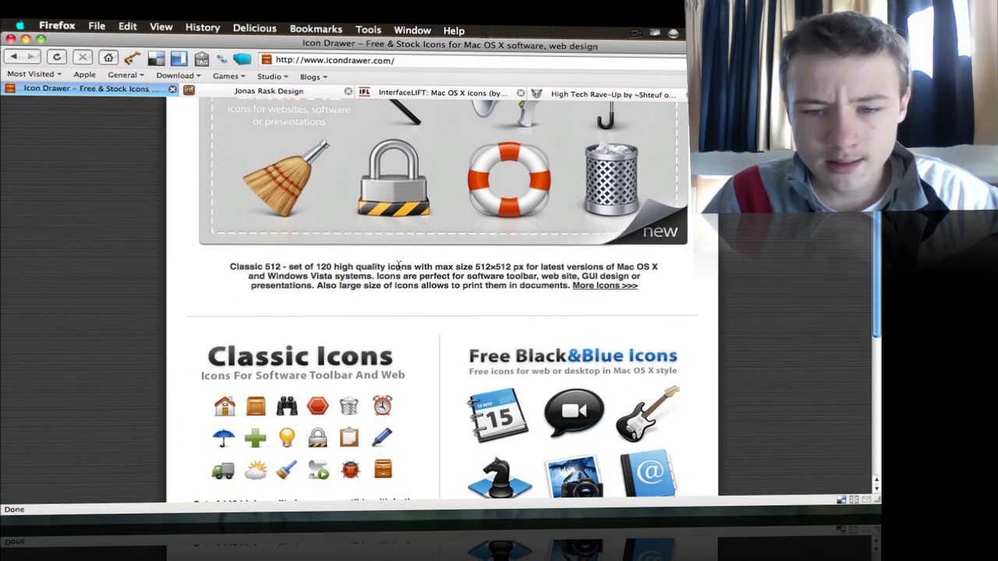
pyautogui.scroll(-3)
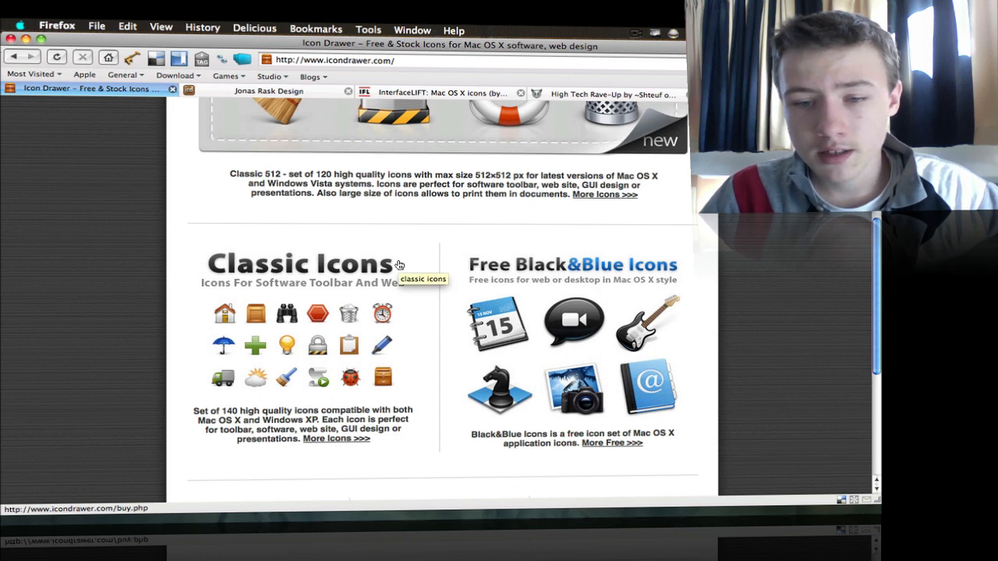
# Step: Glance at the Jonas Rask archive, return to Icon Drawer and expand the Studio bookmarks
pyautogui.click(269, 88)
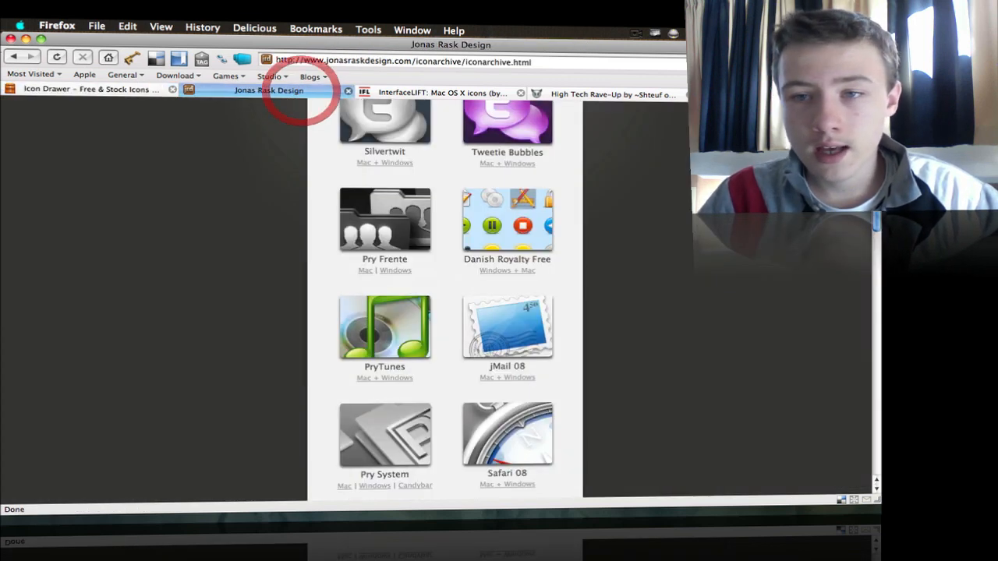
pyautogui.click(86, 89)
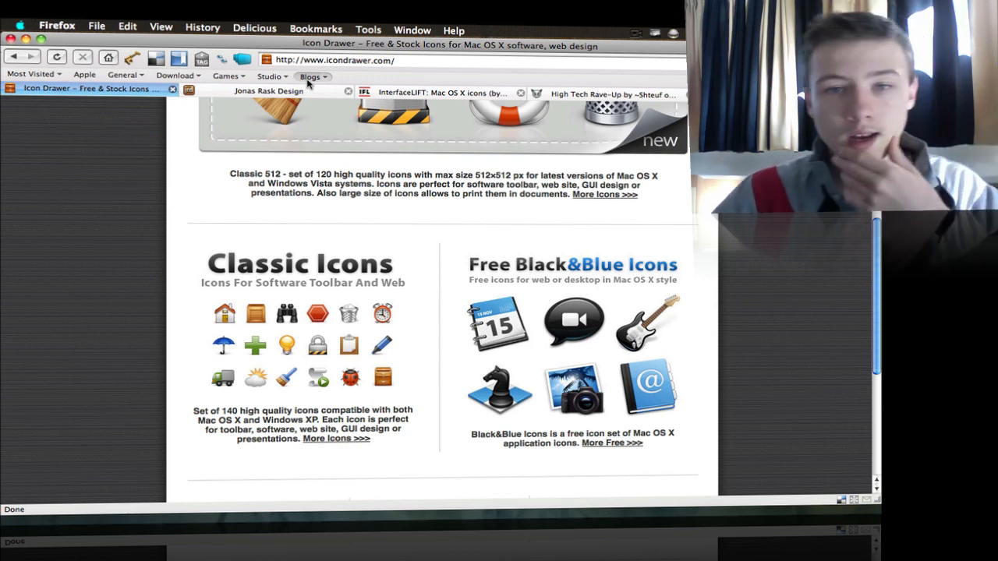
pyautogui.click(270, 76)
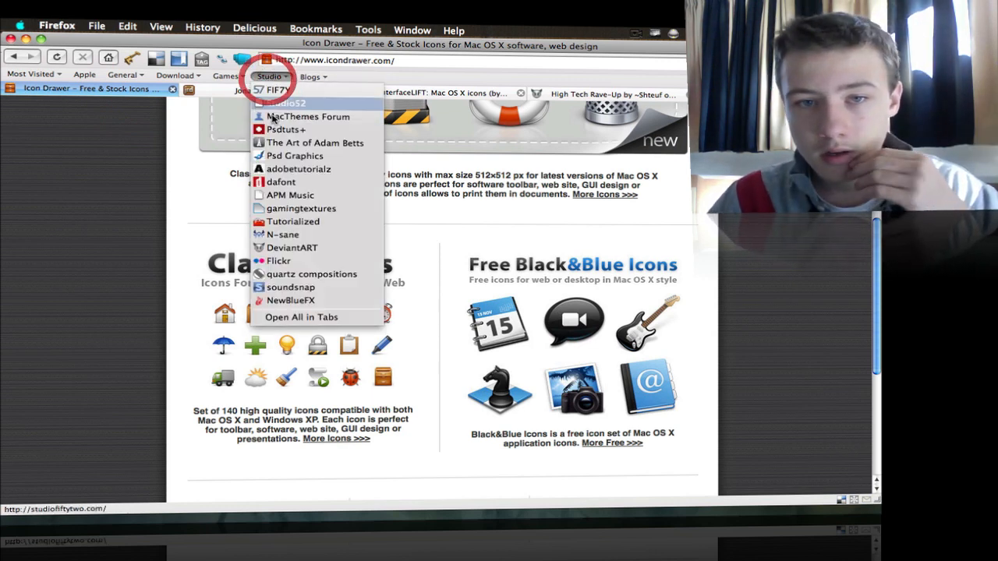
# Step: Go to MacThemes Forum and look through the Mac Releases topics, including the Pry Frente icons post
pyautogui.click(307, 116)
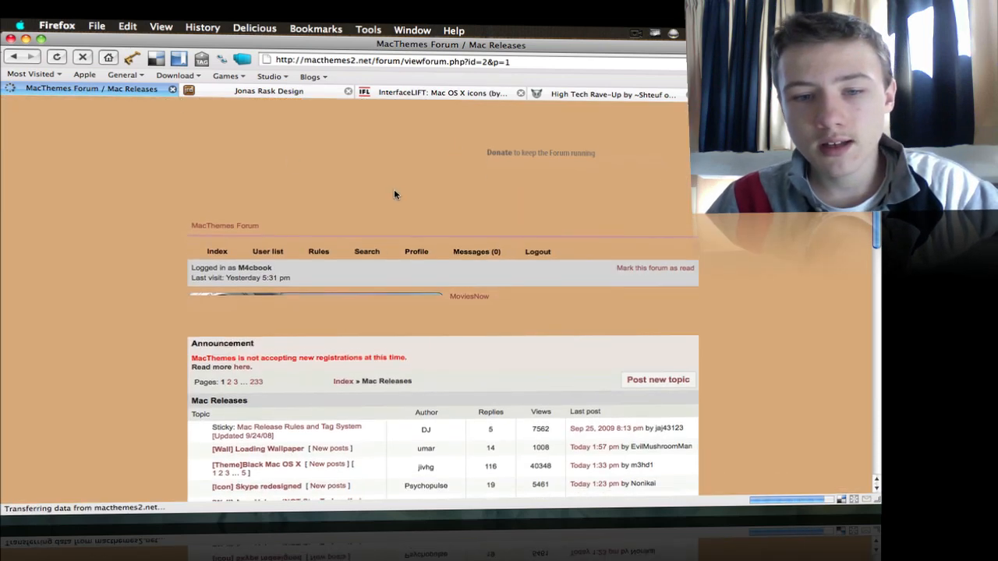
pyautogui.scroll(-3)
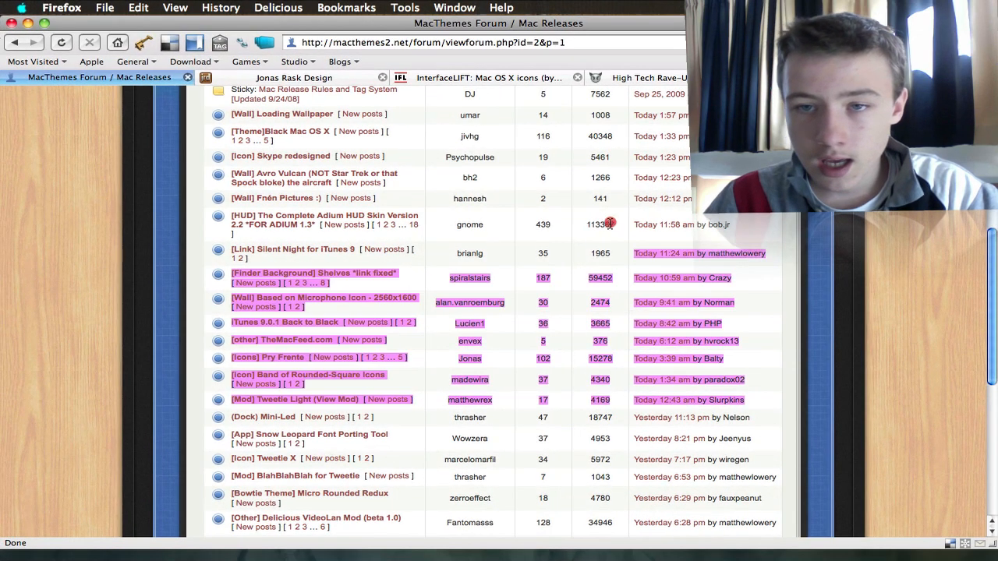
pyautogui.scroll(3)
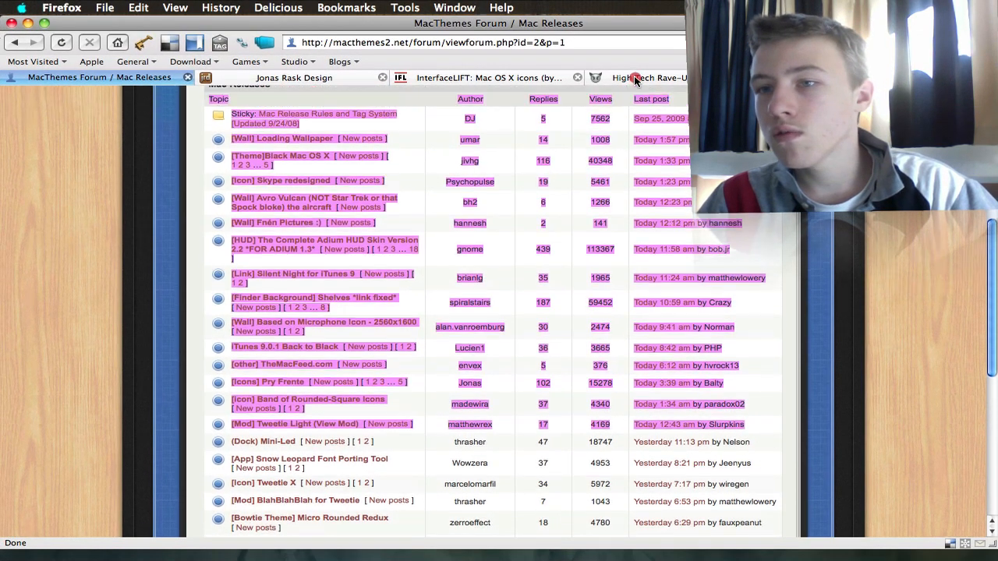
pyautogui.scroll(3)
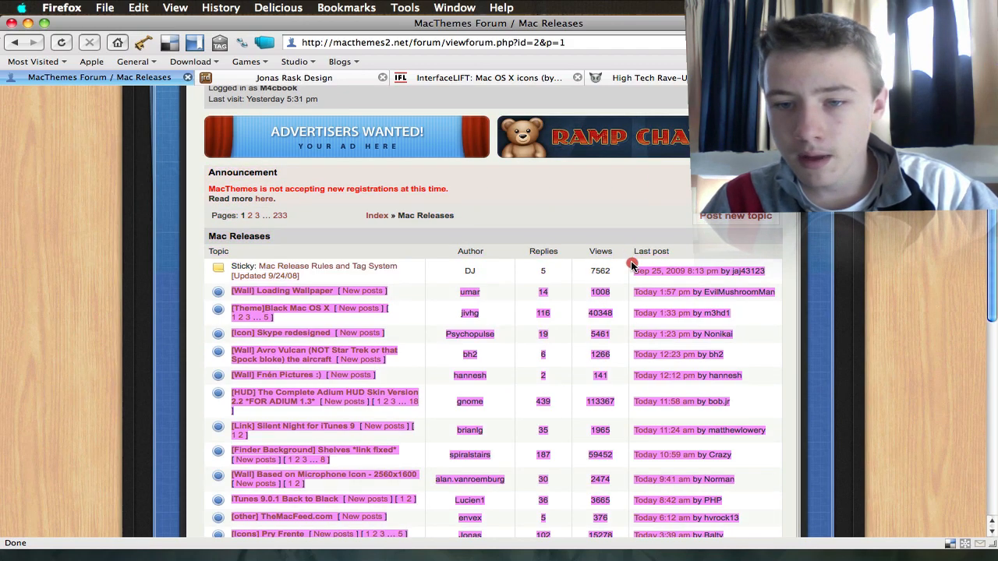
pyautogui.scroll(-3)
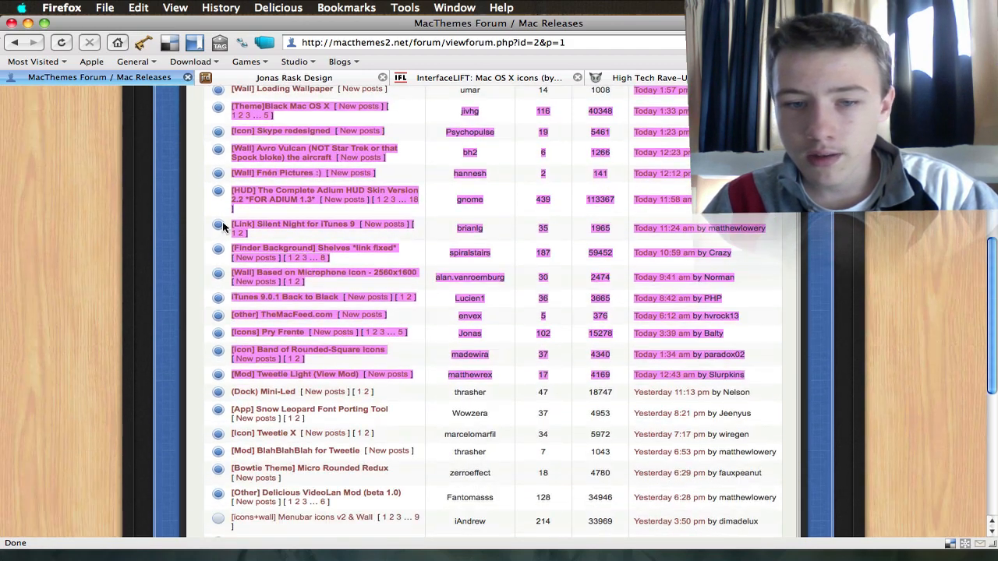
pyautogui.scroll(3)
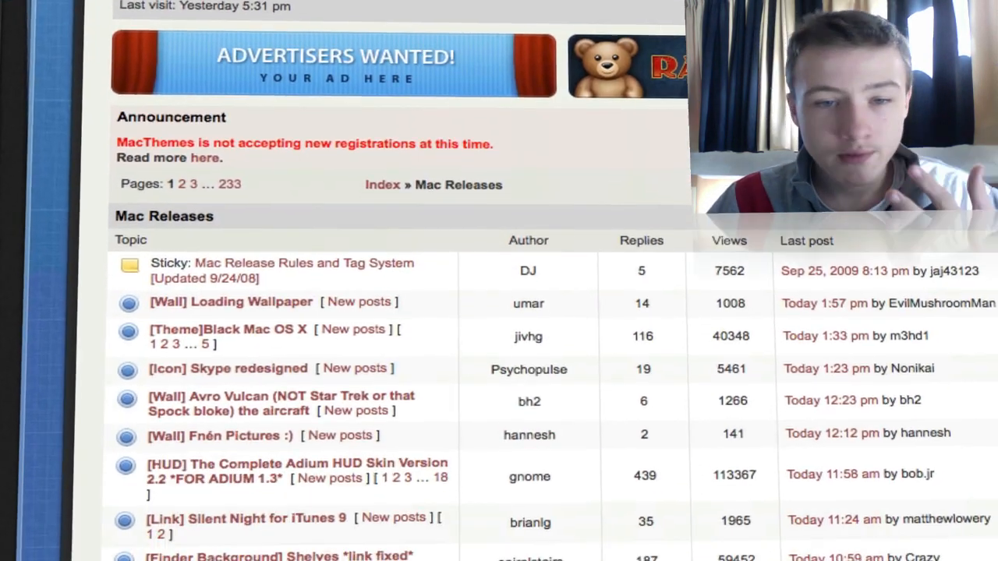
pyautogui.scroll(-3)
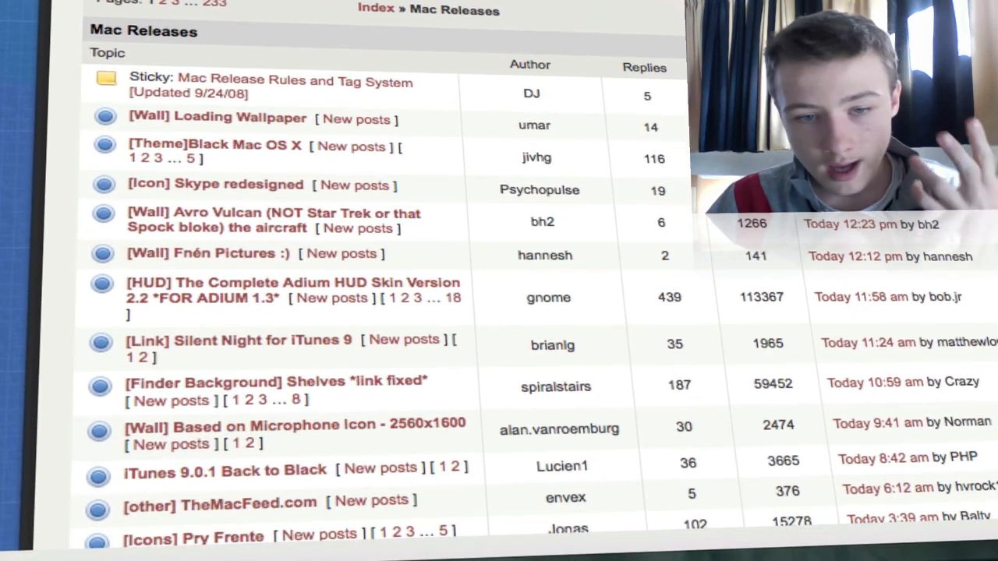
pyautogui.moveTo(156, 293)
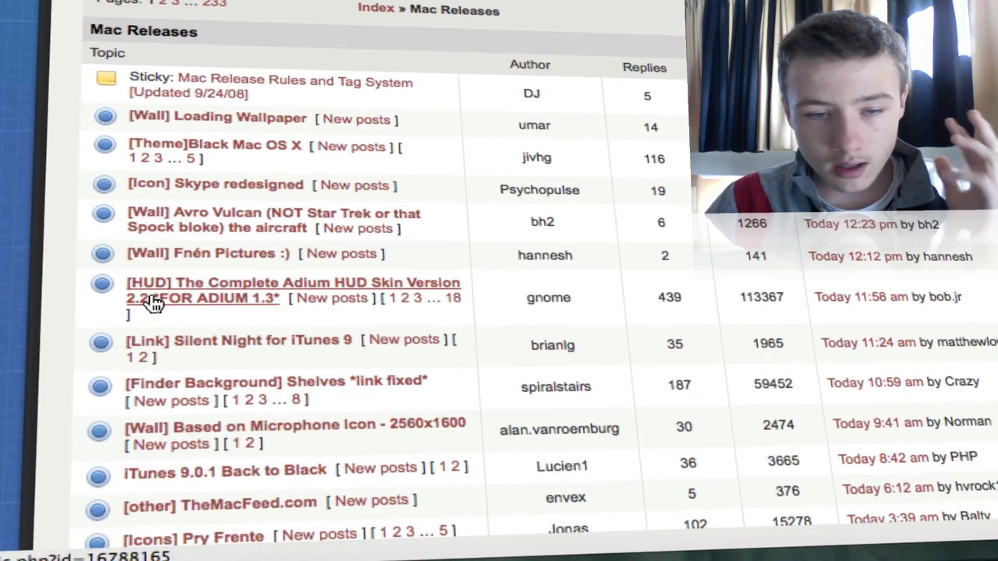
pyautogui.scroll(-3)
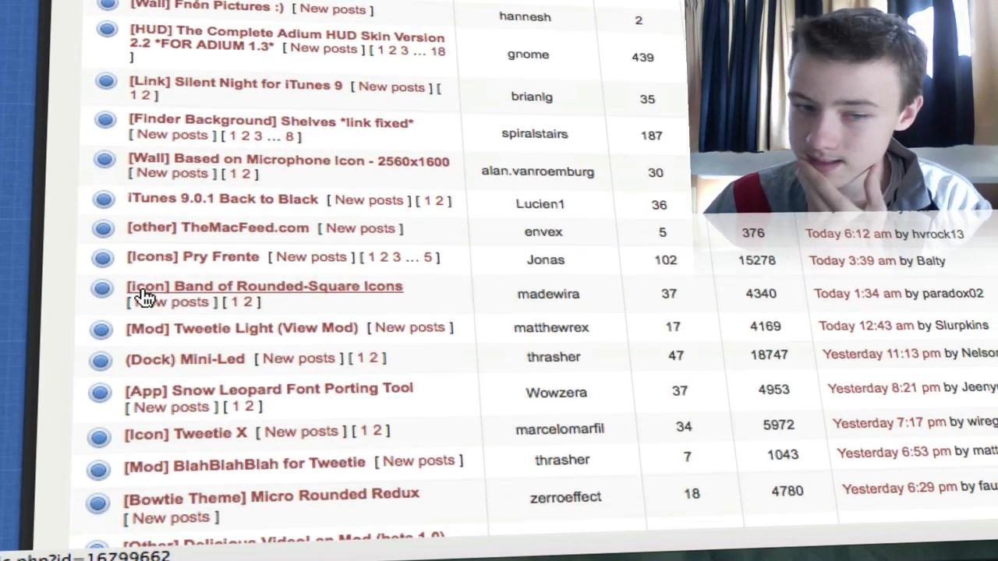
pyautogui.scroll(-3)
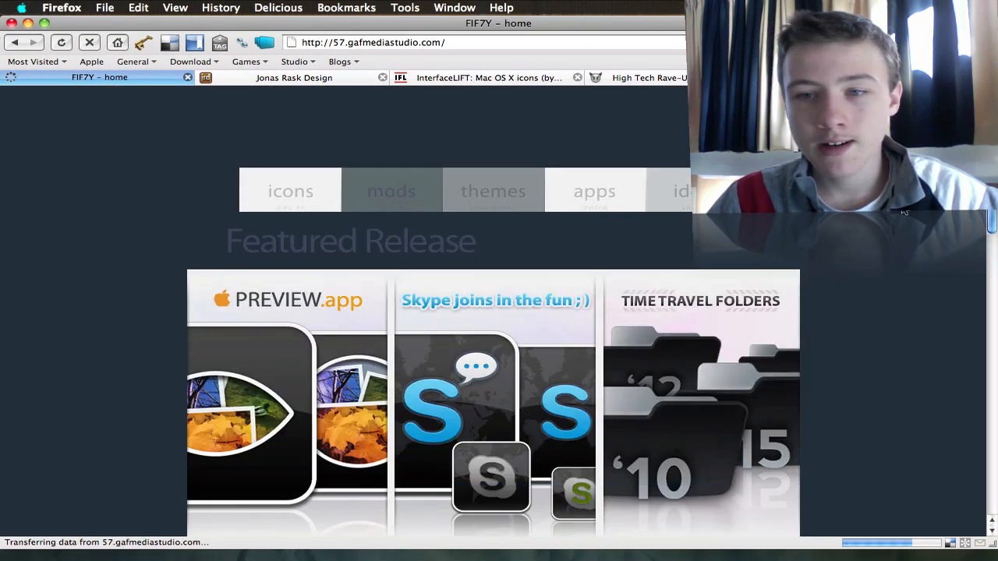
# Step: Browse FIF7Y's icons section with the Mistikons '09 release
pyautogui.scroll(-3)
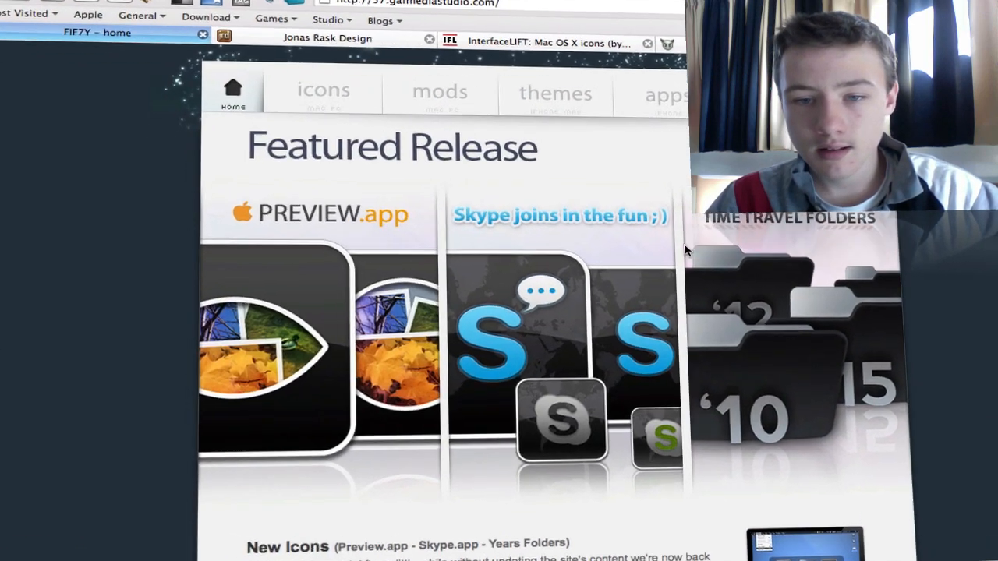
pyautogui.scroll(-3)
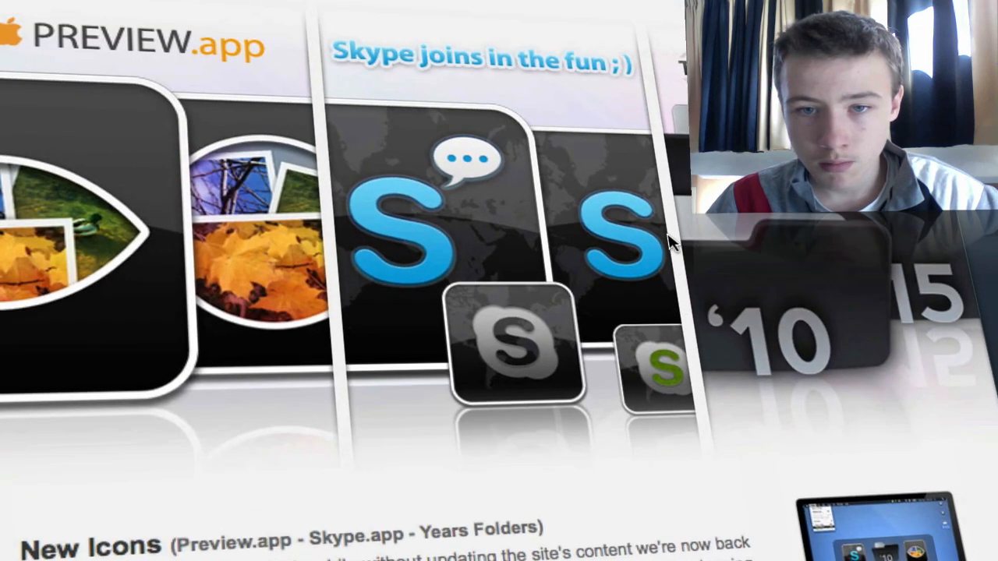
pyautogui.scroll(3)
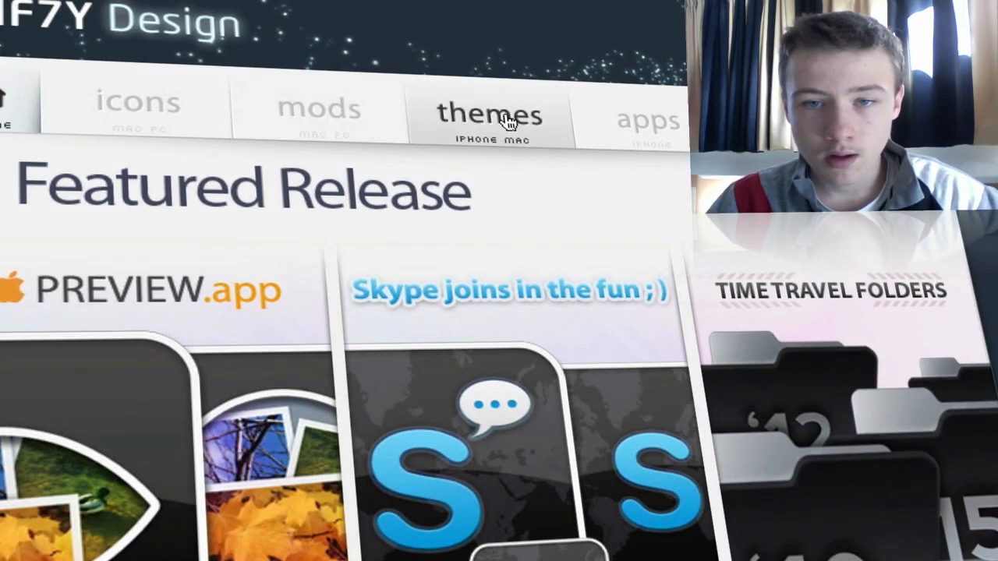
pyautogui.click(137, 101)
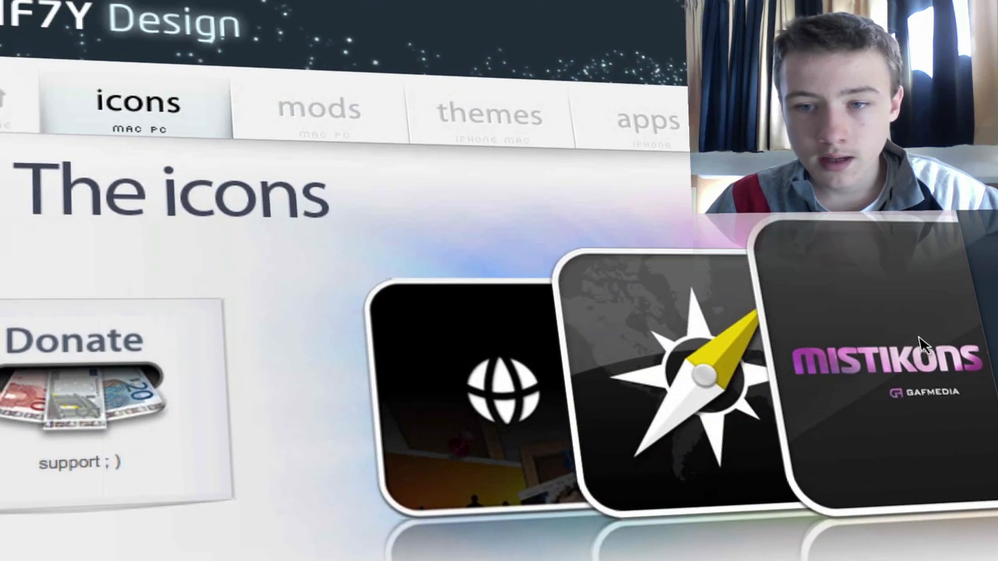
pyautogui.scroll(-3)
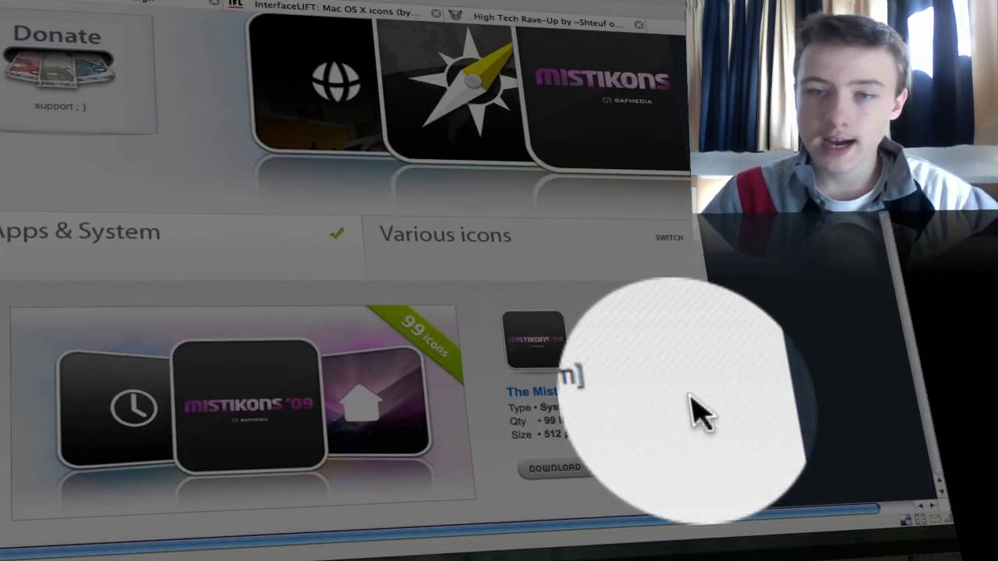
pyautogui.scroll(3)
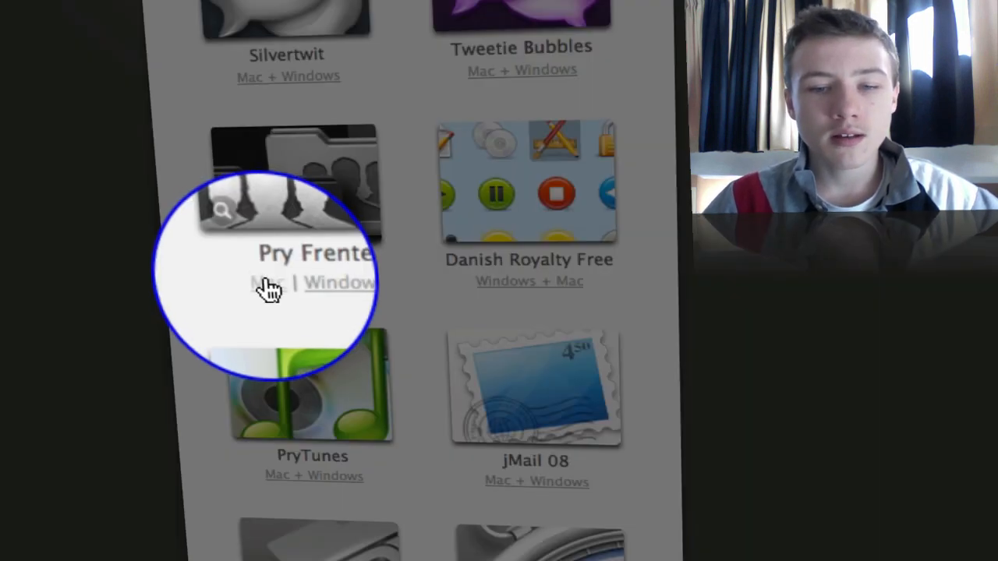
pyautogui.moveTo(327, 296)
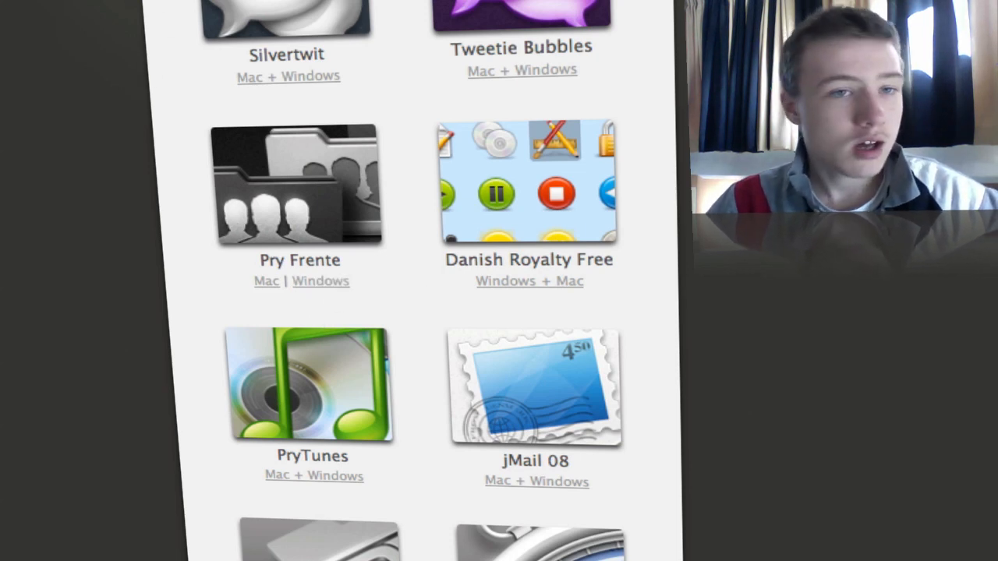
pyautogui.moveTo(289, 305)
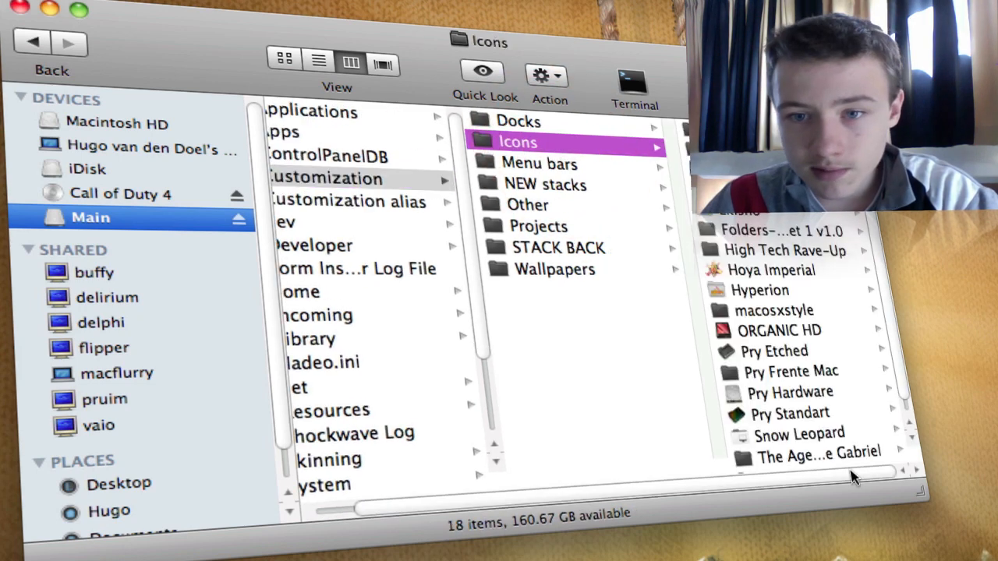
pyautogui.moveTo(807, 421)
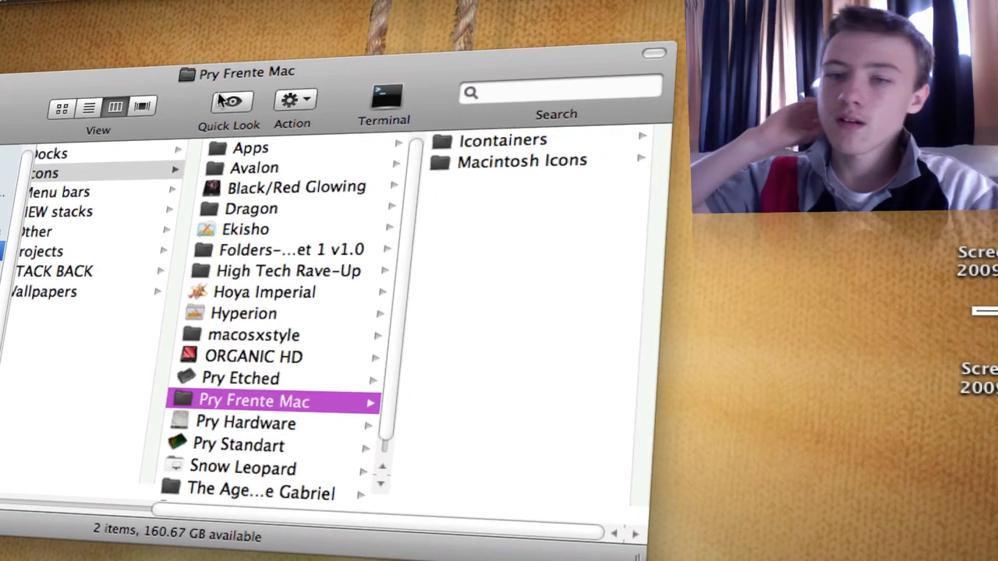
pyautogui.moveTo(231, 100)
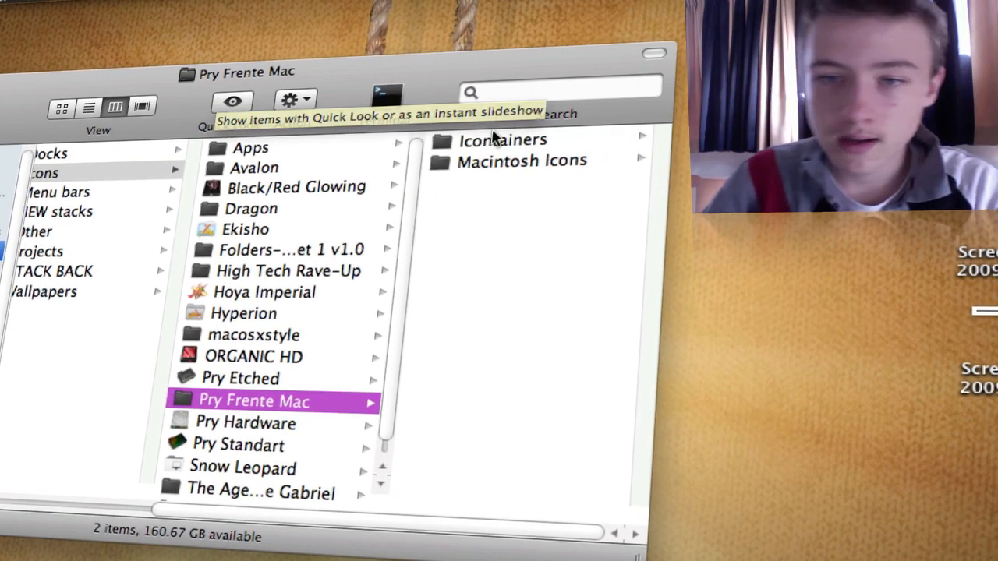
# Step: Select the Pry Frente iContainer inside Icontainers to see its 6.7 MB preview and info
pyautogui.click(502, 140)
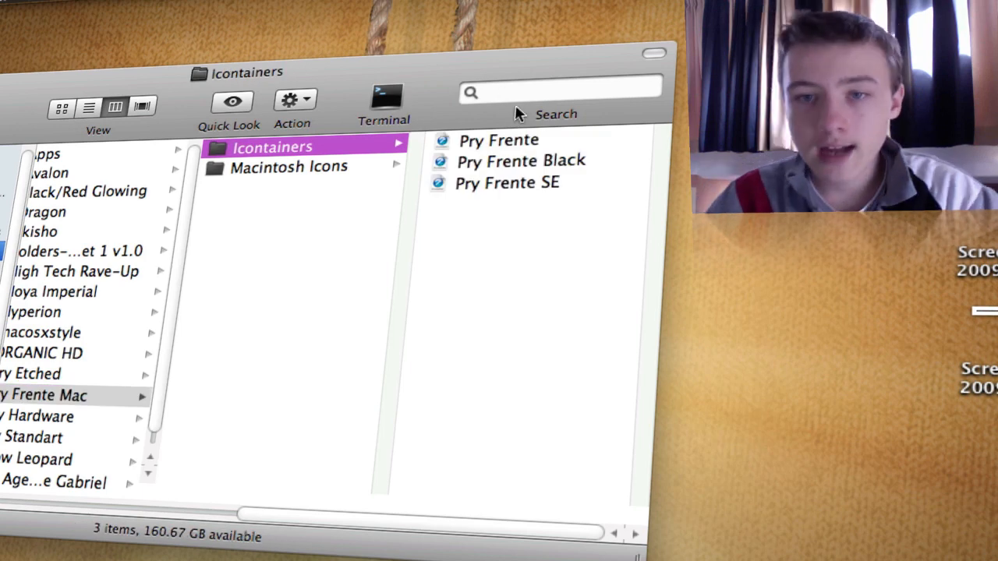
pyautogui.click(499, 140)
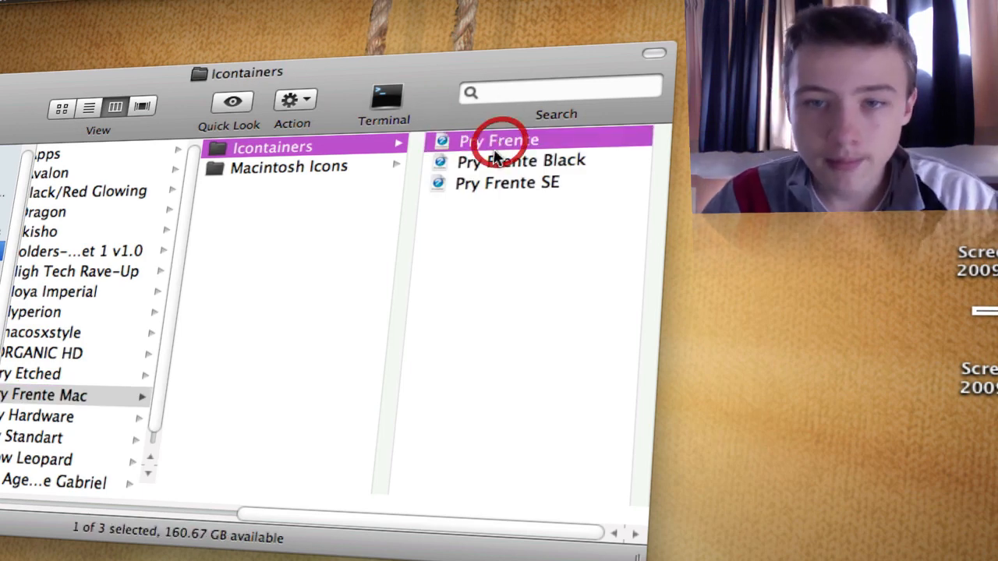
pyautogui.click(229, 106)
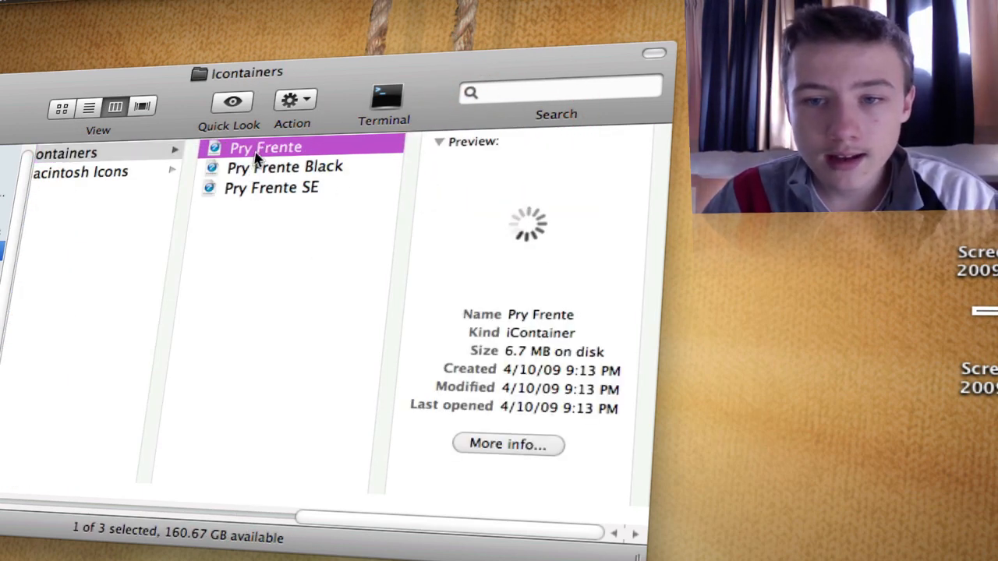
pyautogui.moveTo(483, 226)
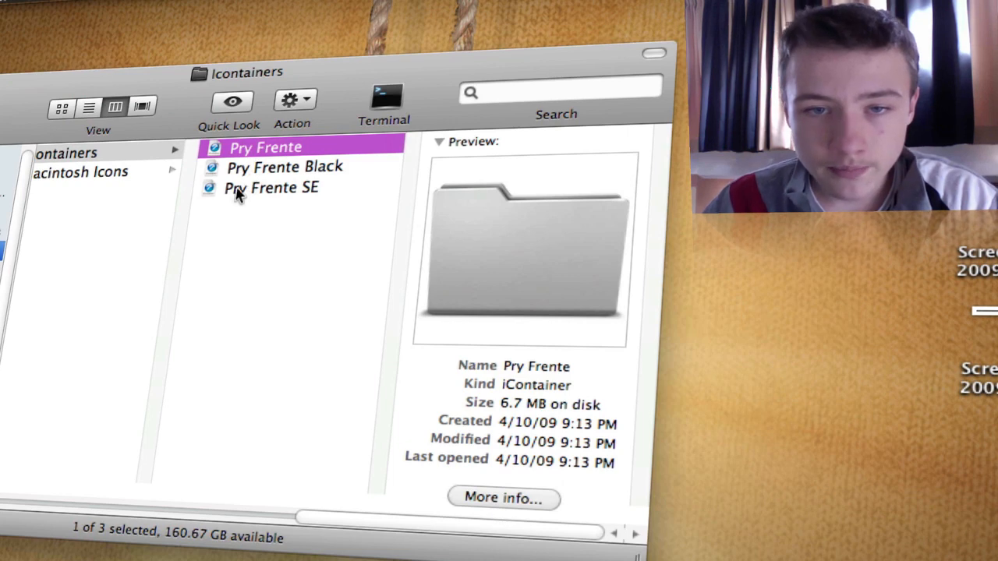
# Step: Set the three Pry Frente iContainers to always open with CandyBar via Open With > Other…
pyautogui.rightClick(273, 165)
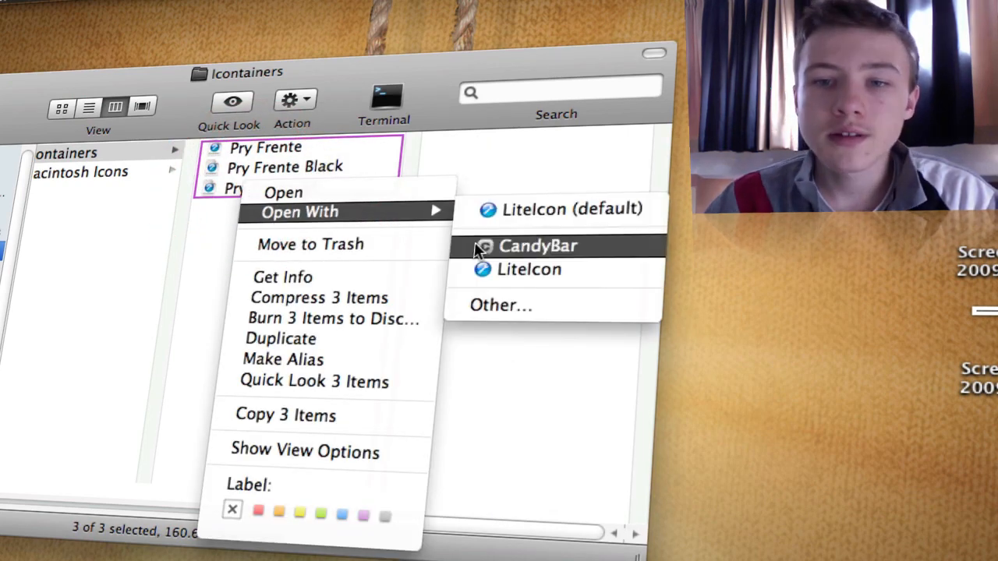
pyautogui.click(501, 304)
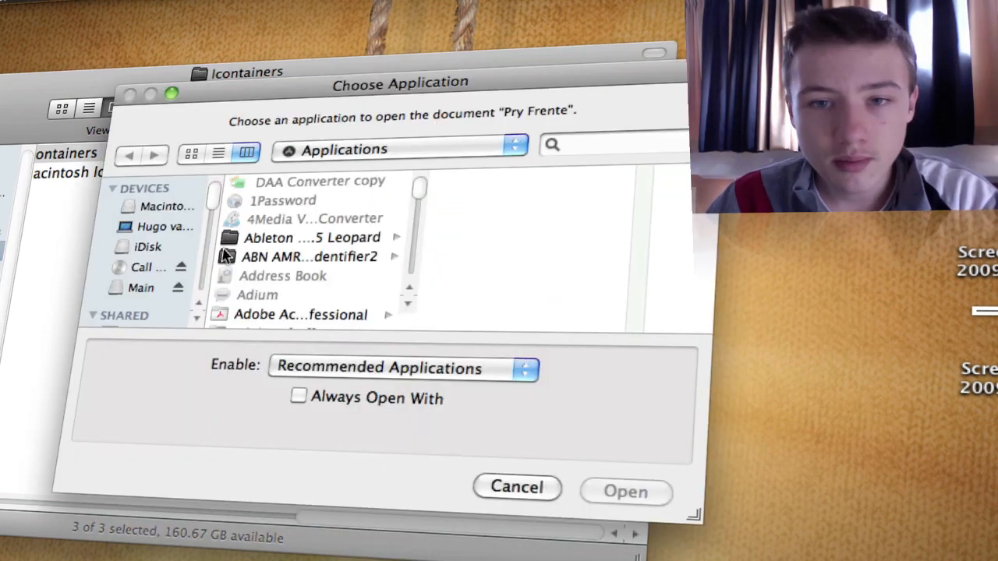
pyautogui.click(278, 318)
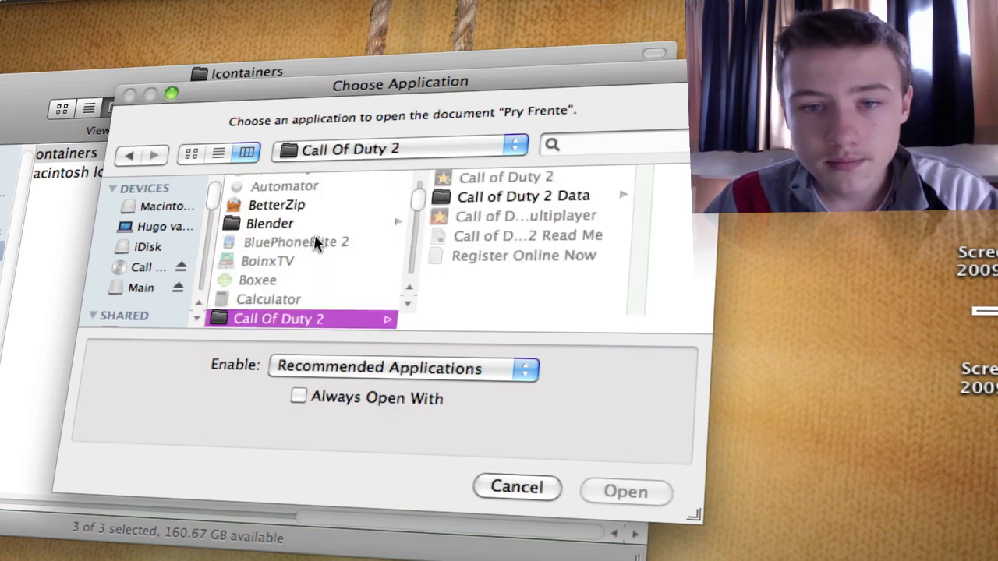
pyautogui.scroll(-3)
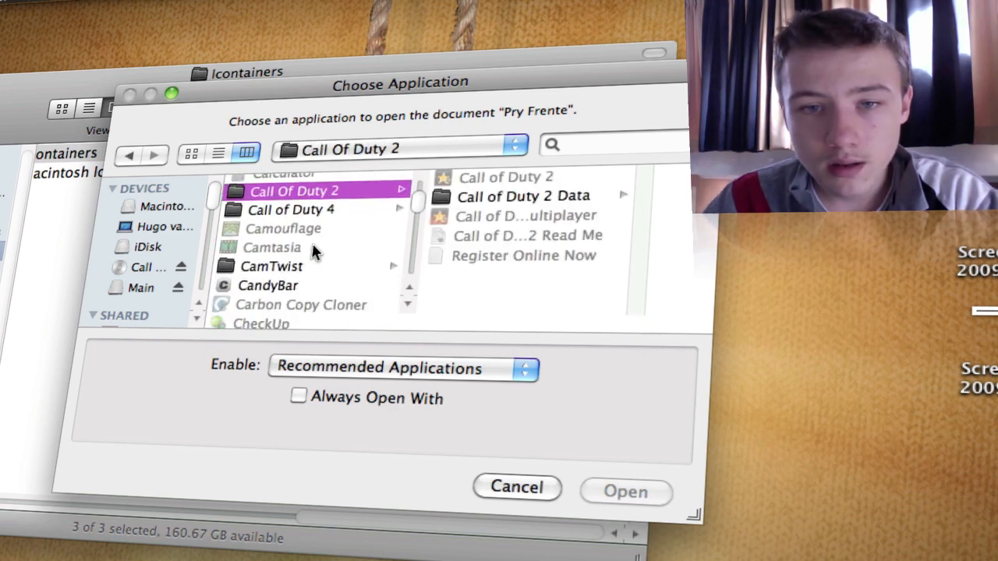
pyautogui.click(268, 286)
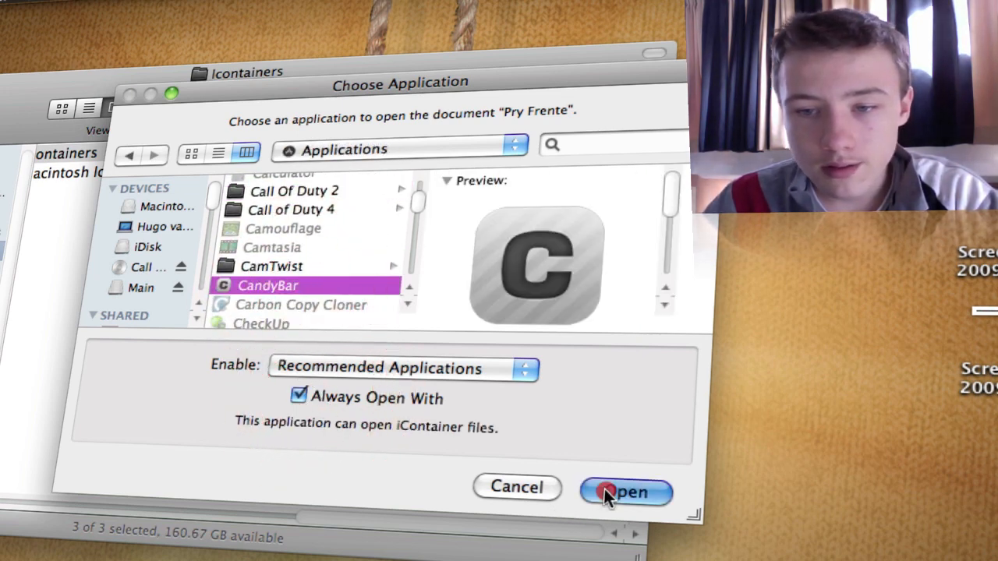
pyautogui.click(625, 492)
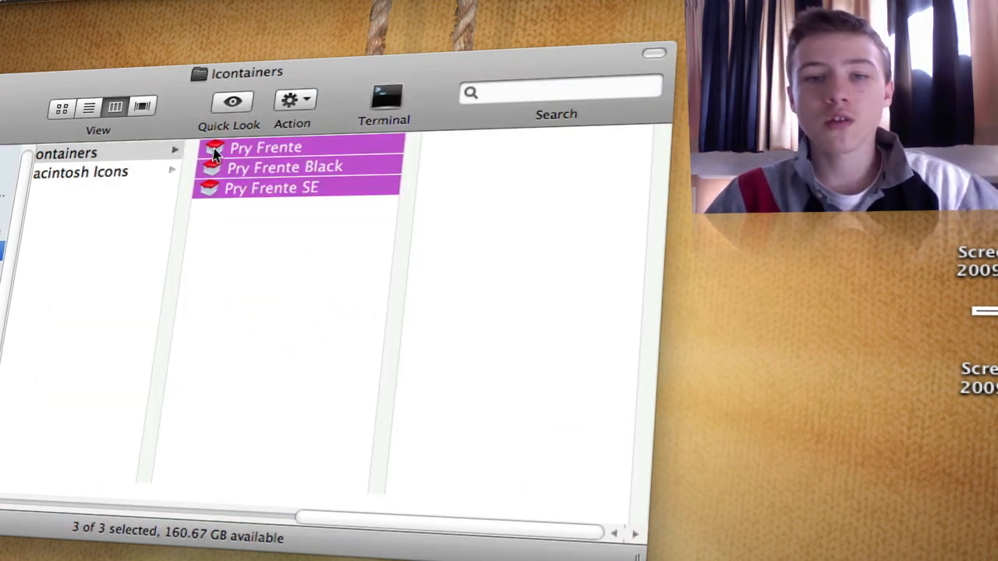
# Step: Confirm Pry Frente is now a CandyBar Icon Container and open it into CandyBar's library
pyautogui.click(94, 153)
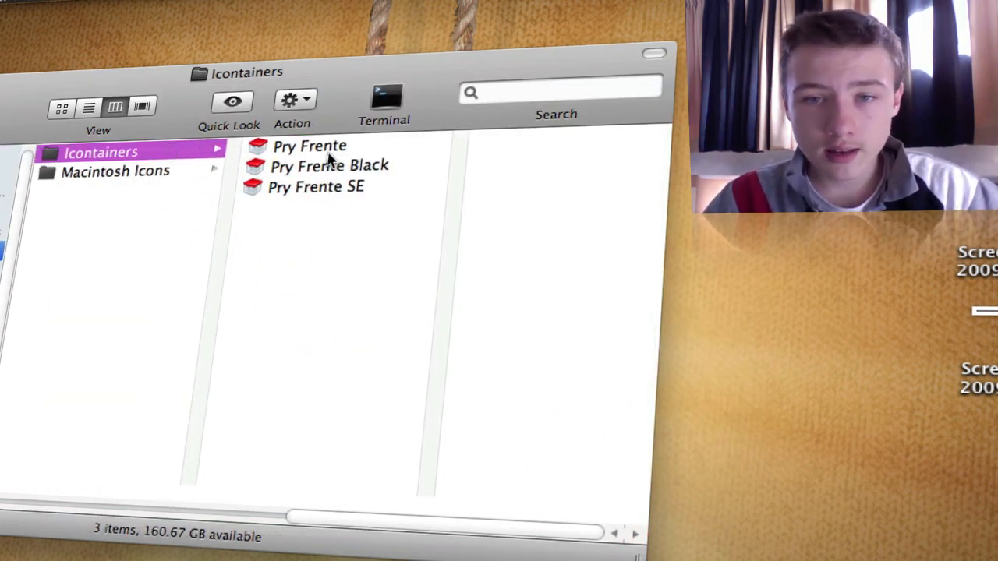
pyautogui.click(309, 146)
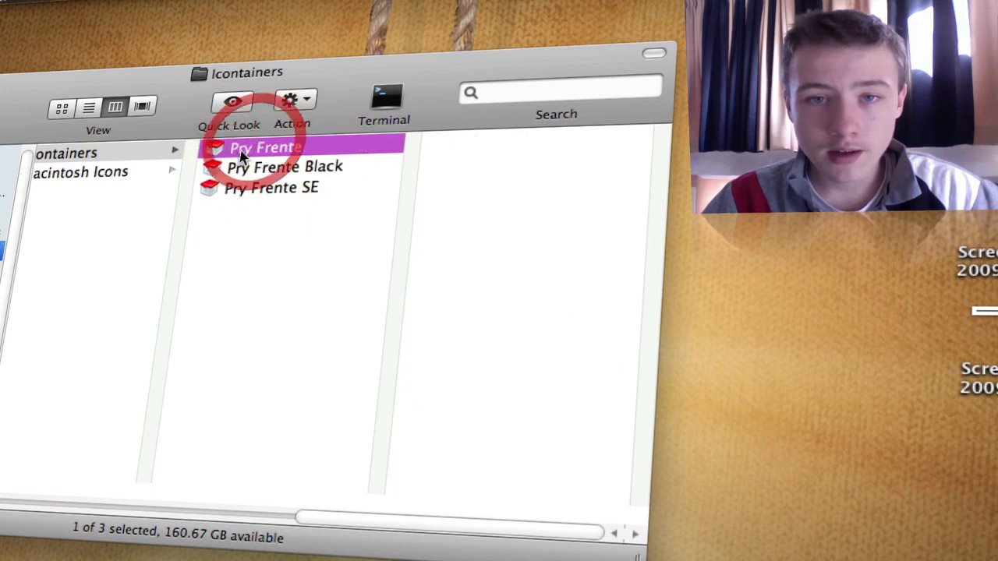
pyautogui.click(231, 101)
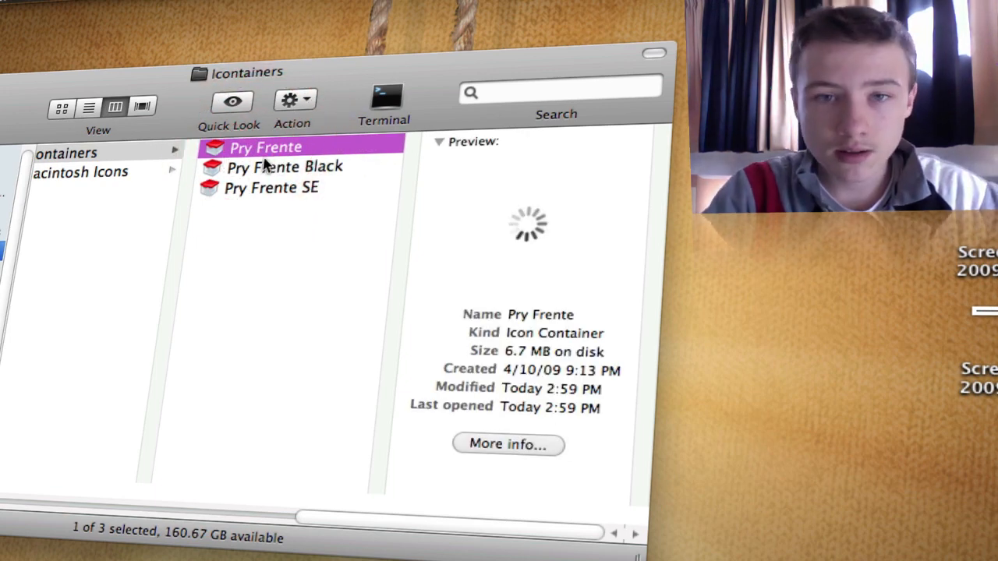
pyautogui.click(229, 101)
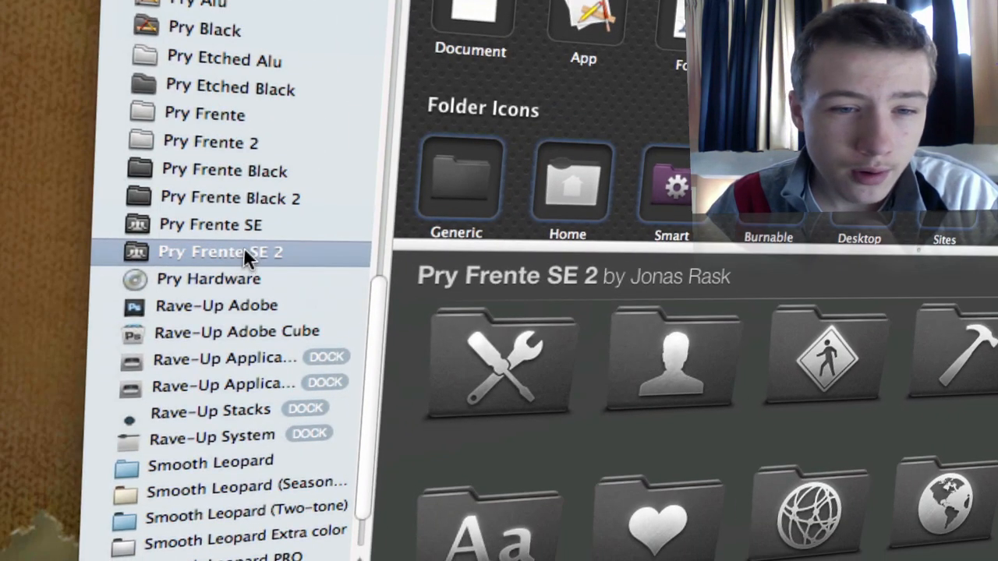
# Step: Delete the duplicate Pry Frente SE 2 set and display the 28 icons of Pry Frente SE
pyautogui.click(231, 196)
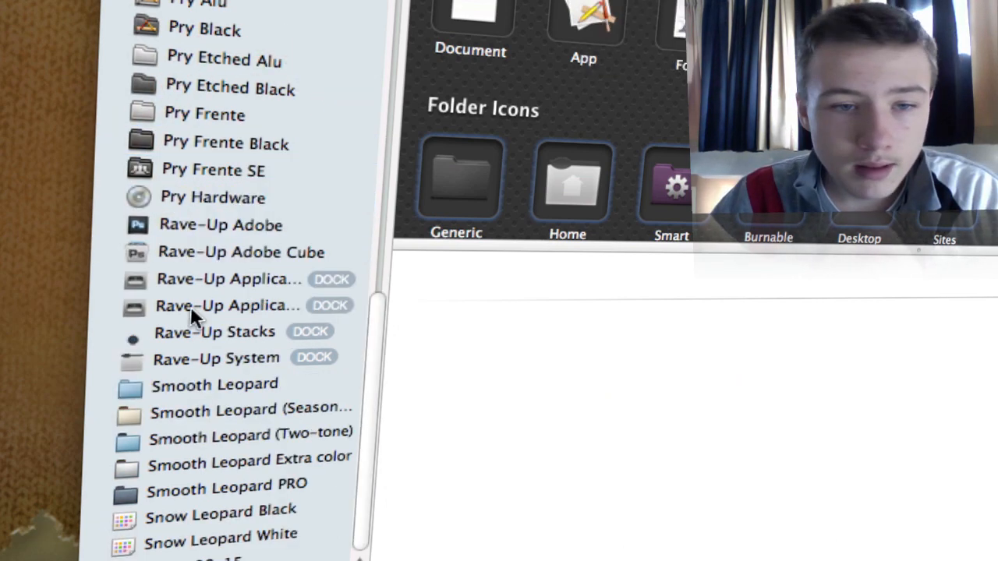
pyautogui.click(212, 170)
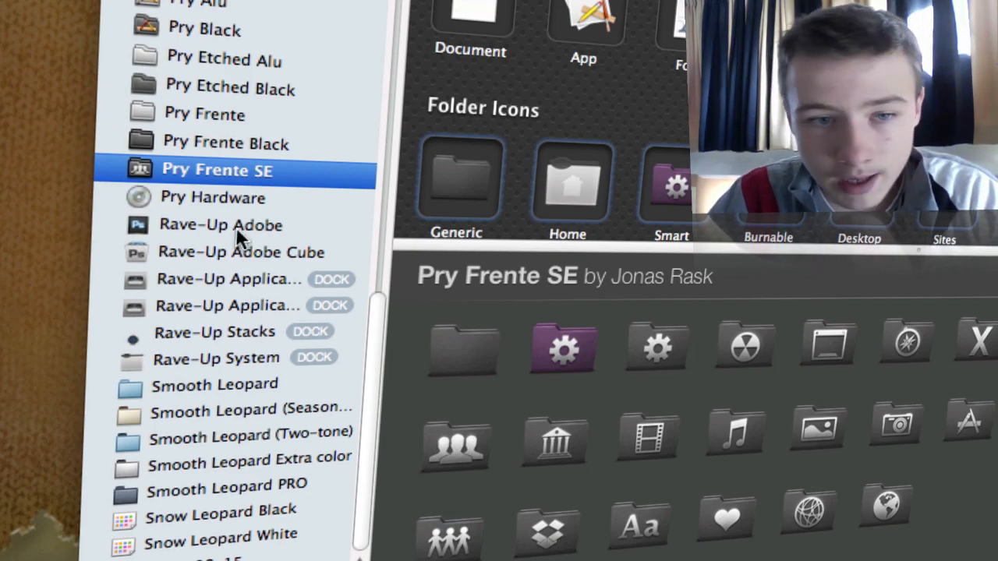
pyautogui.click(224, 224)
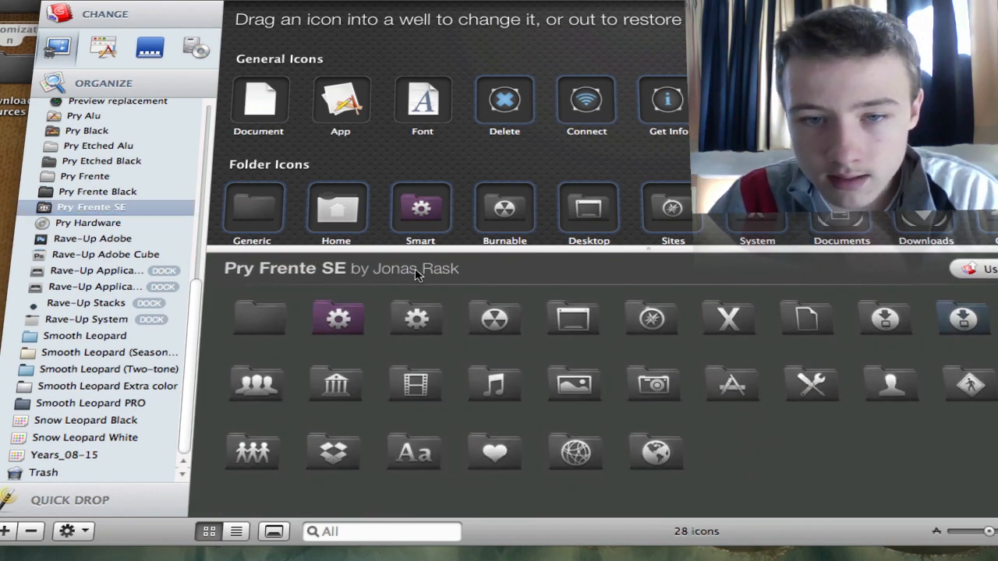
pyautogui.moveTo(586, 215)
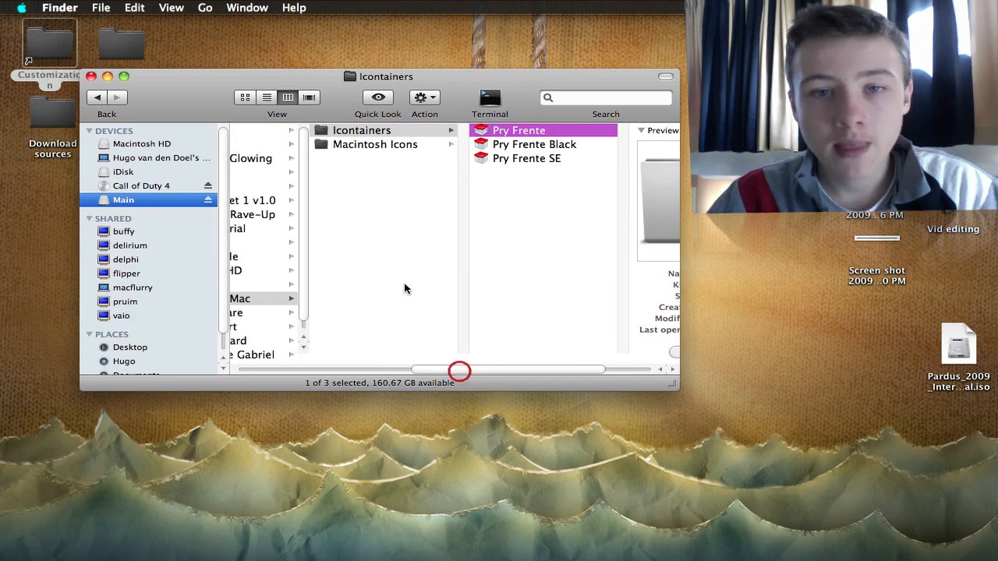
# Step: Browse Macintosh Icons into Pry Frente, peek at the Burn Folder icon, and select all 29 icons
pyautogui.click(374, 143)
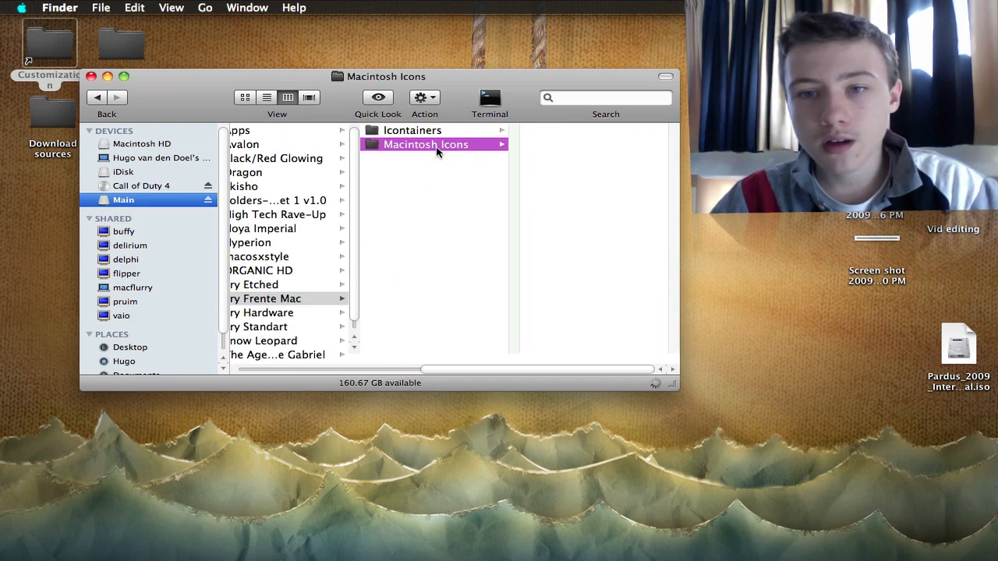
pyautogui.click(268, 299)
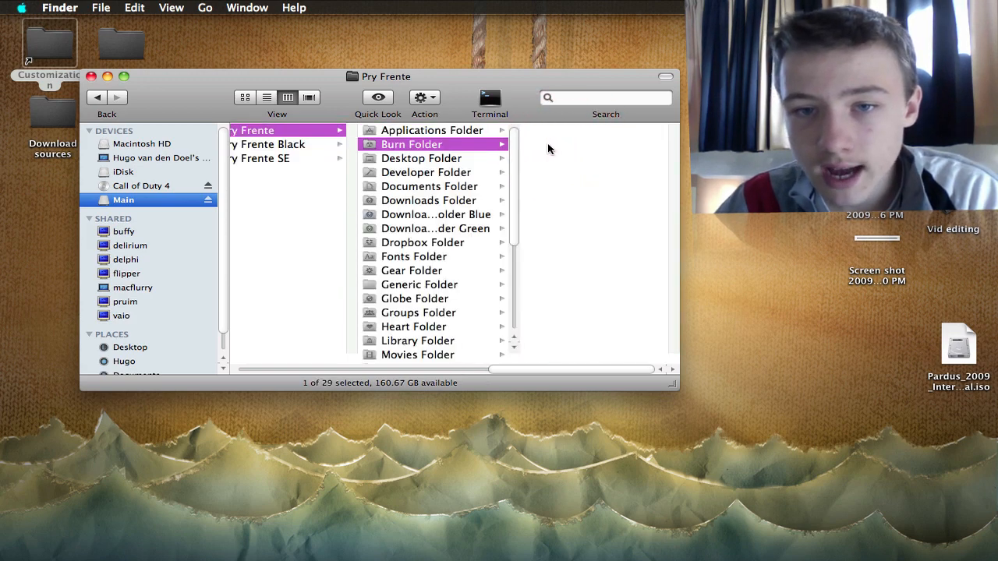
pyautogui.click(411, 143)
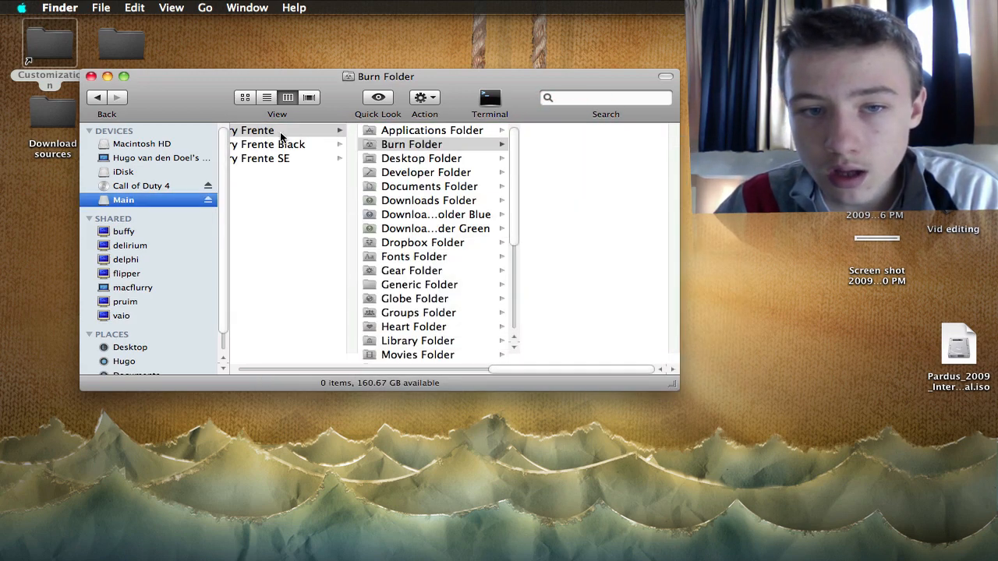
pyautogui.click(279, 131)
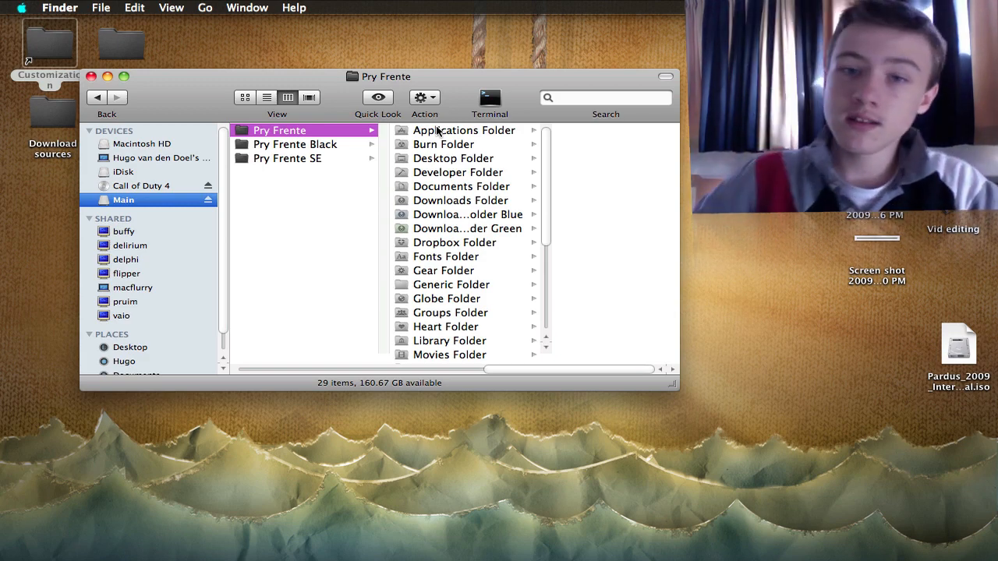
pyautogui.press('cmd+a')
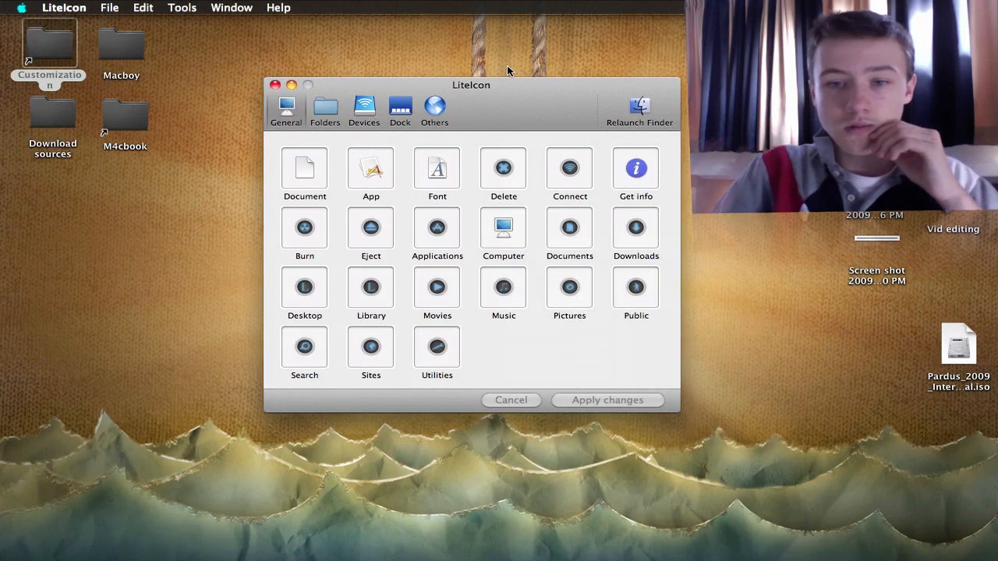
pyautogui.moveTo(486, 127)
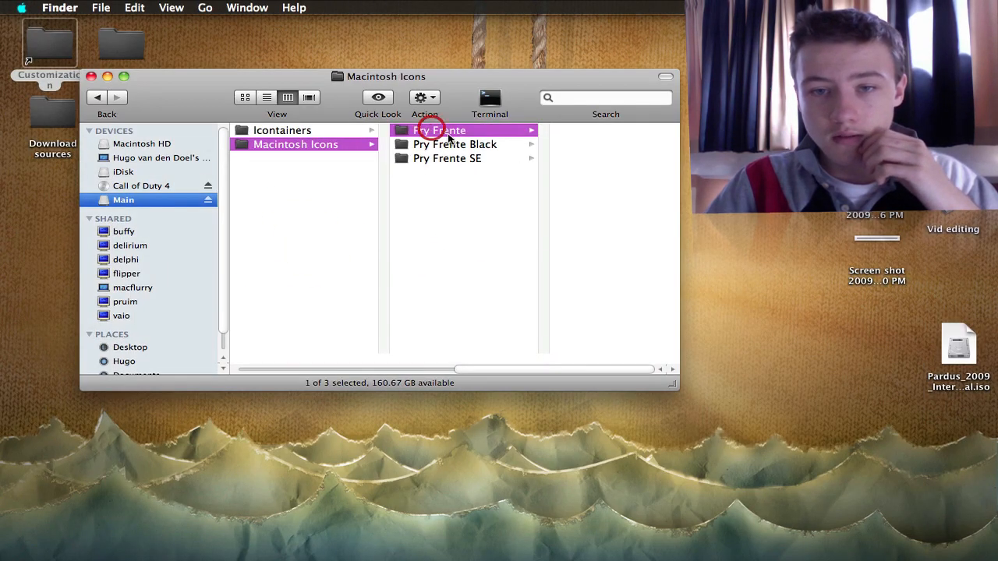
# Step: Select the Pry Frente folder to drag a grey folder icon onto LiteIcon's Music well
pyautogui.click(440, 131)
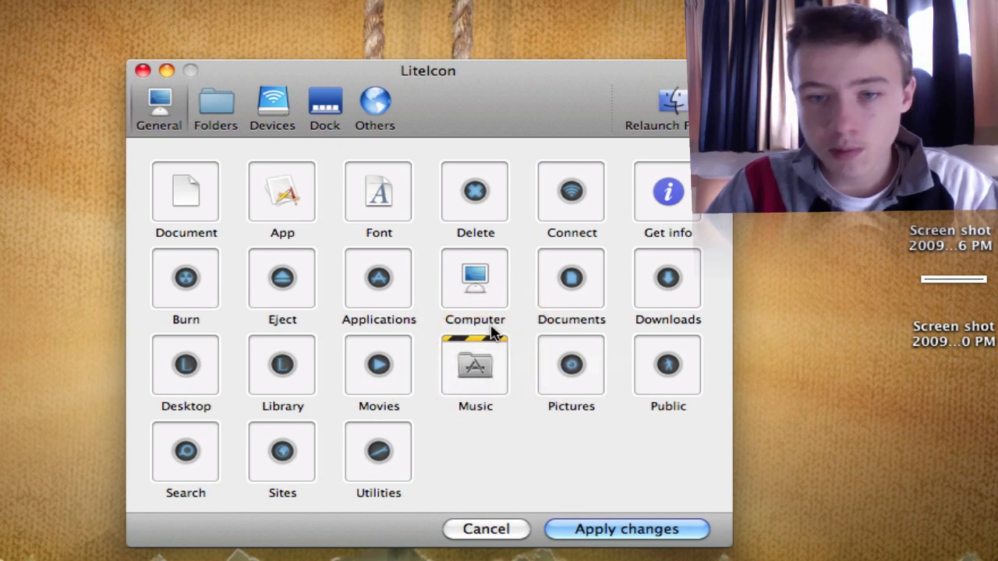
pyautogui.moveTo(221, 390)
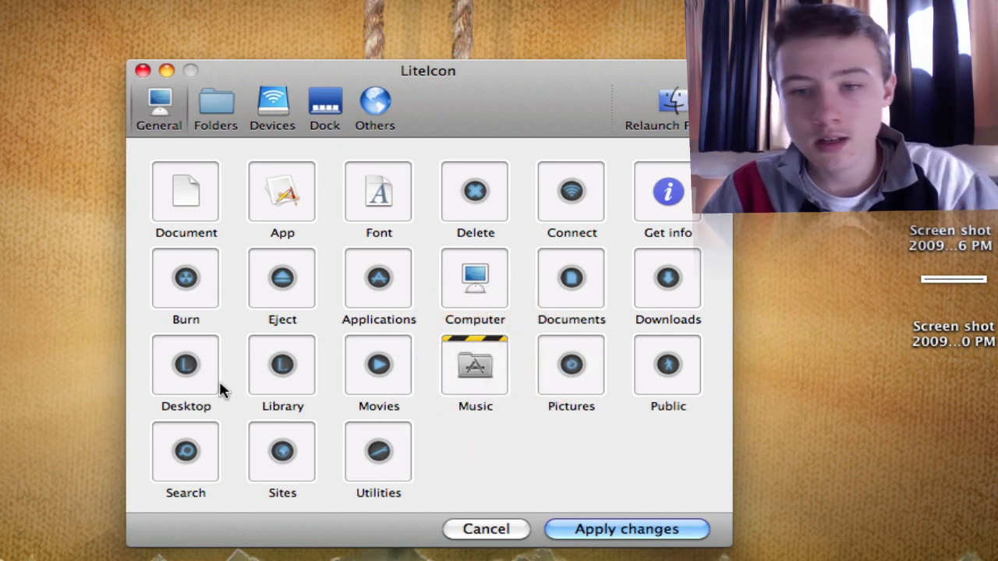
pyautogui.moveTo(433, 543)
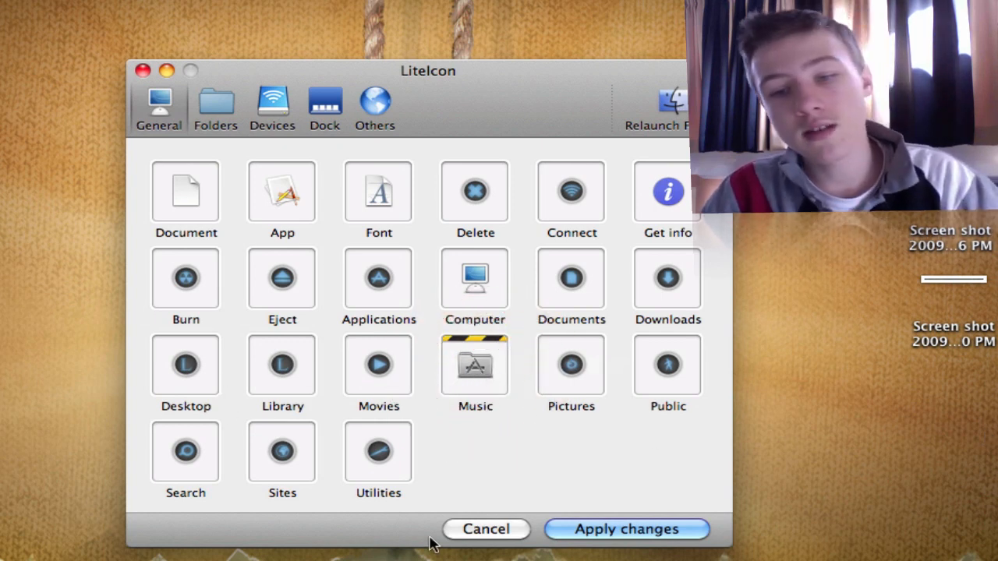